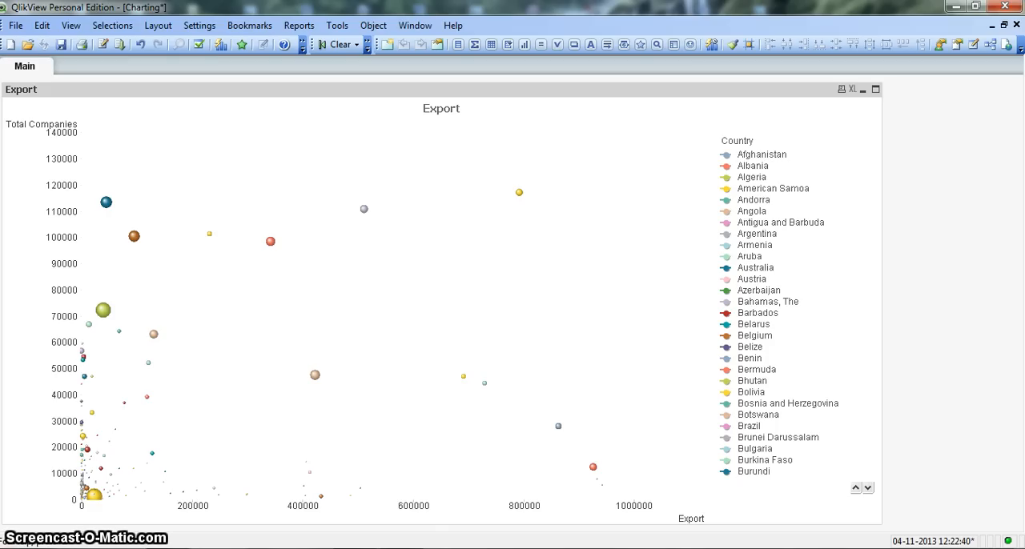
{"action": "mouse_move", "coordinate": [375, 244]}
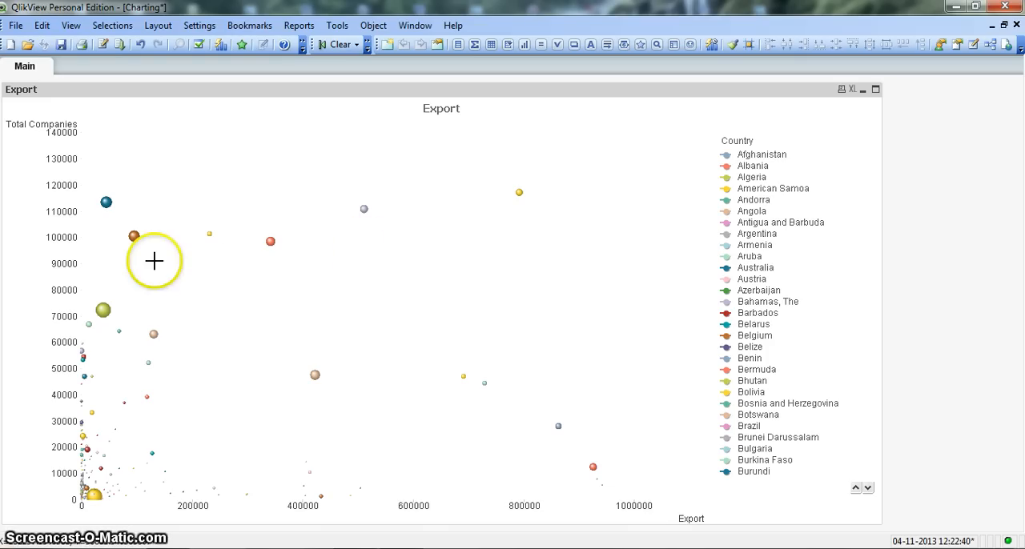
{"action": "mouse_move", "coordinate": [58, 250]}
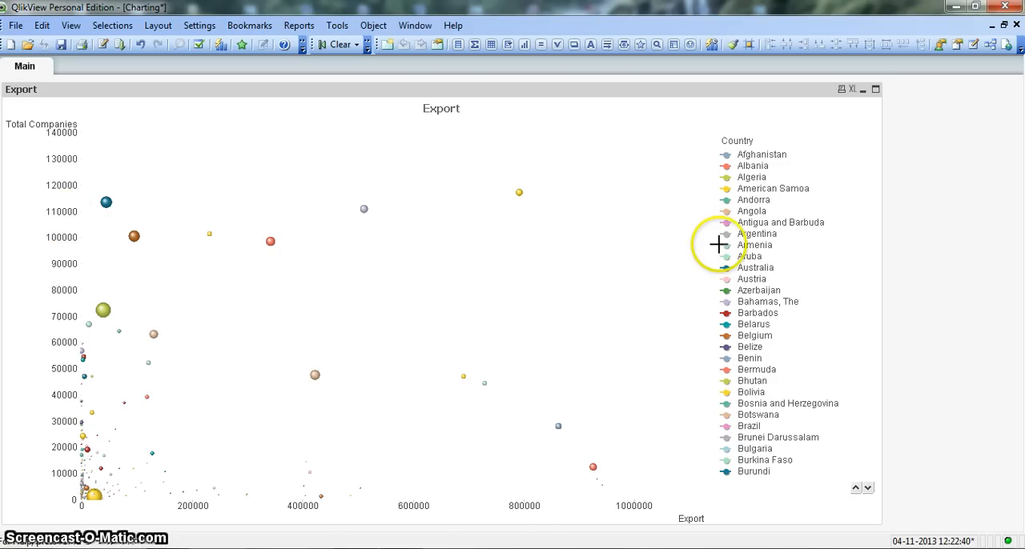
{"action": "mouse_move", "coordinate": [756, 200]}
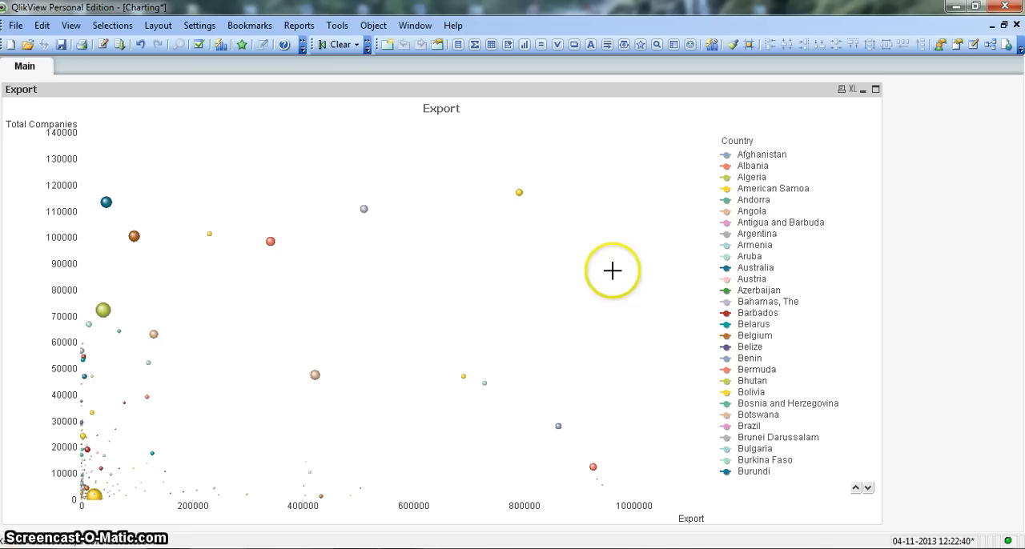
{"action": "mouse_move", "coordinate": [292, 493]}
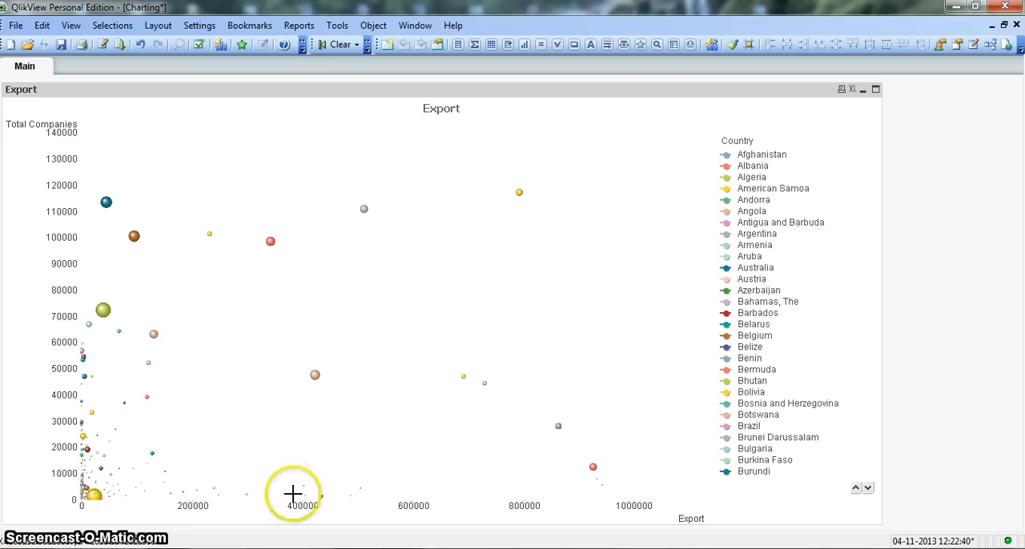
{"action": "mouse_move", "coordinate": [442, 503]}
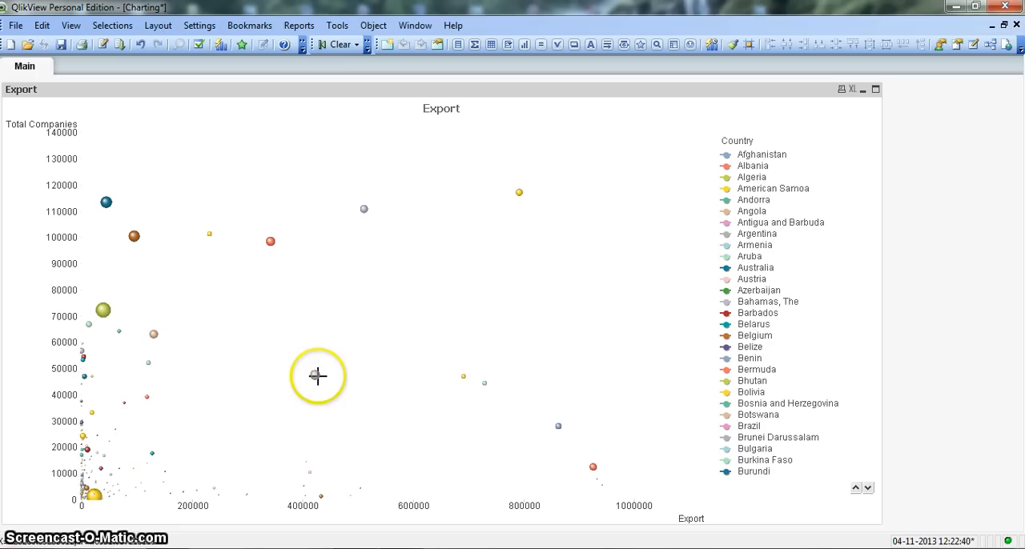
{"action": "mouse_move", "coordinate": [316, 376]}
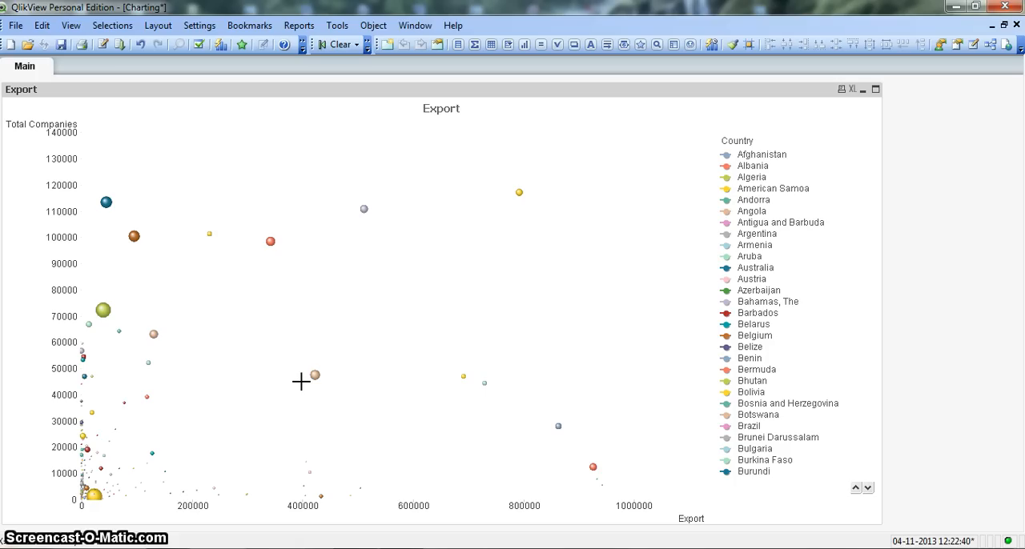
Select items on the sheet and in the country table before editing the chart
{"action": "left_click", "coordinate": [308, 383]}
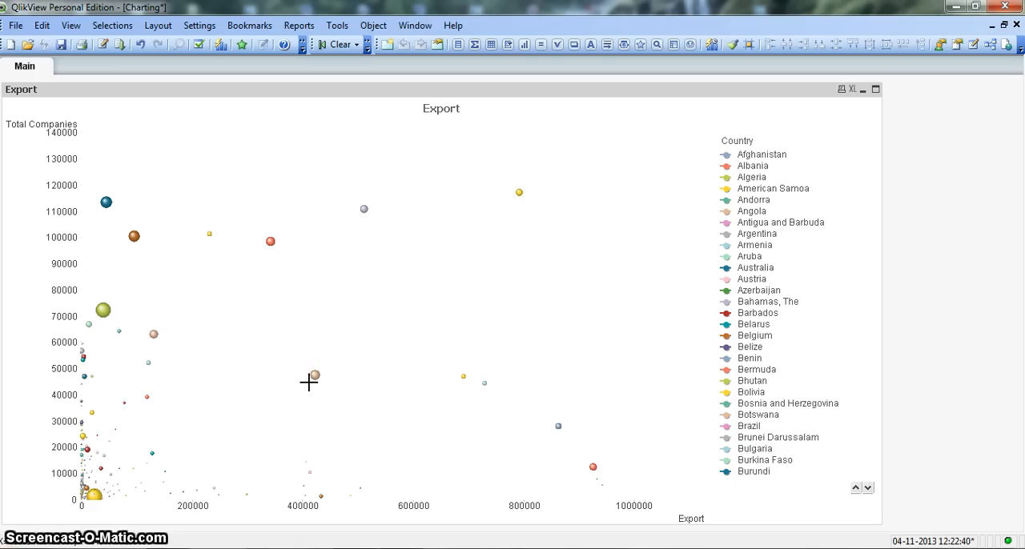
{"action": "mouse_move", "coordinate": [302, 257]}
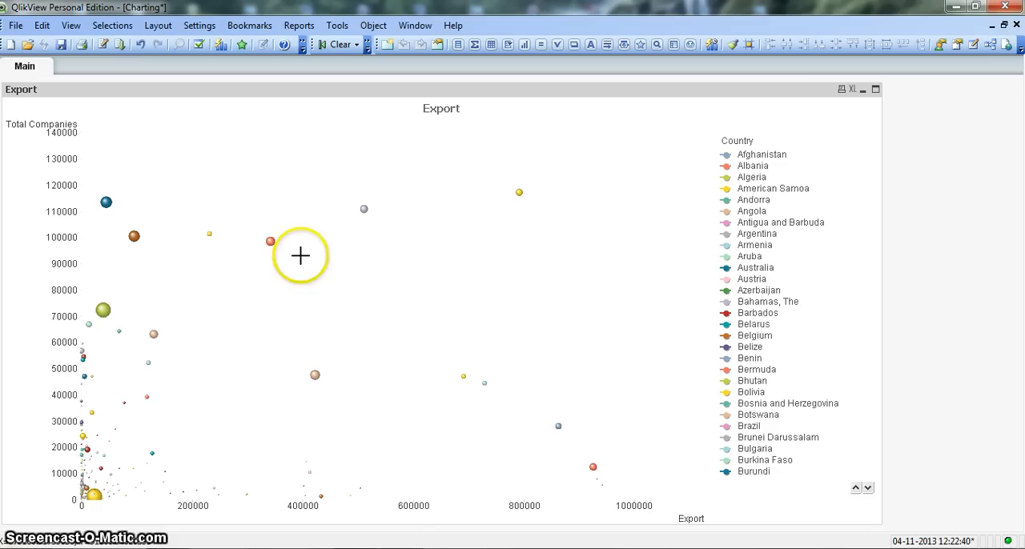
{"action": "mouse_move", "coordinate": [452, 288]}
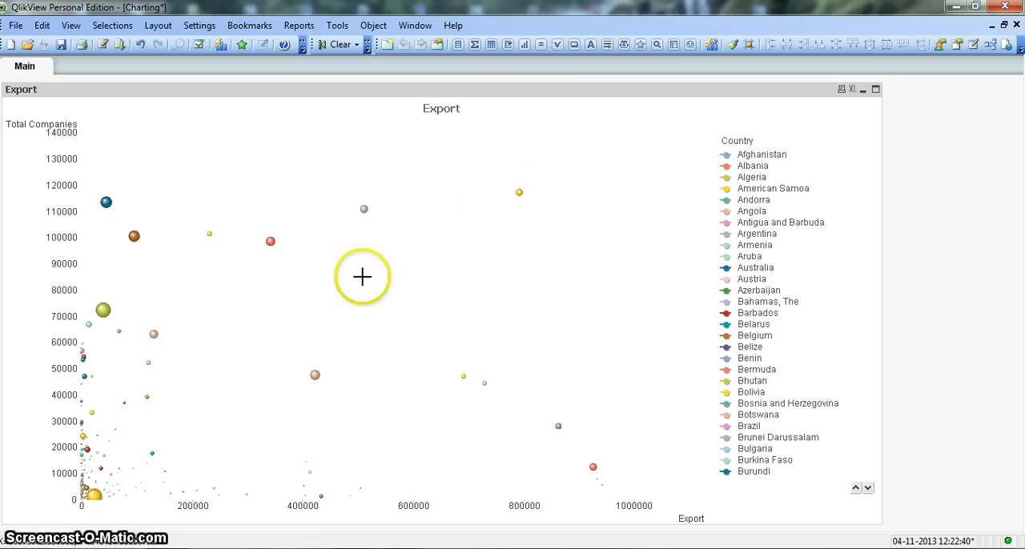
{"action": "mouse_move", "coordinate": [129, 295]}
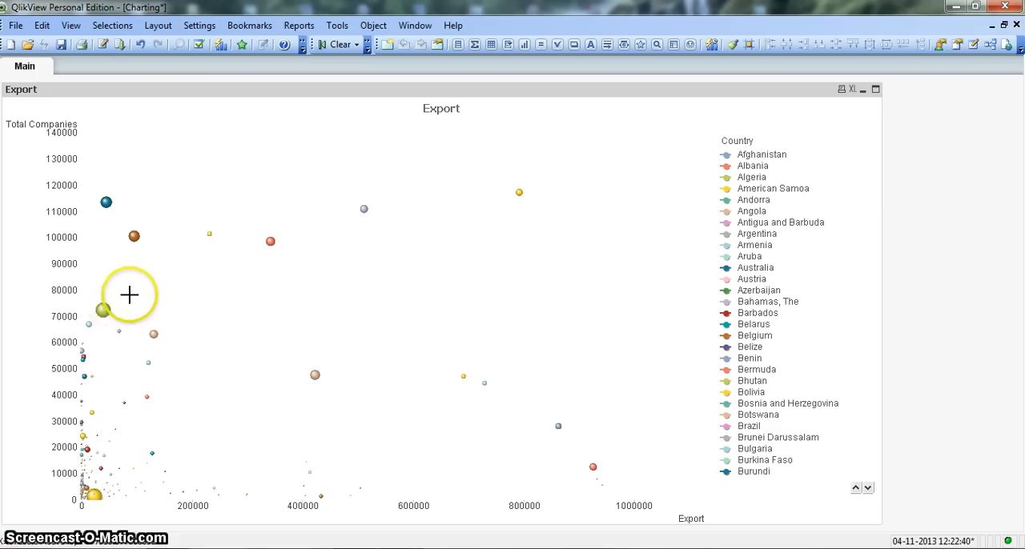
{"action": "mouse_move", "coordinate": [103, 311]}
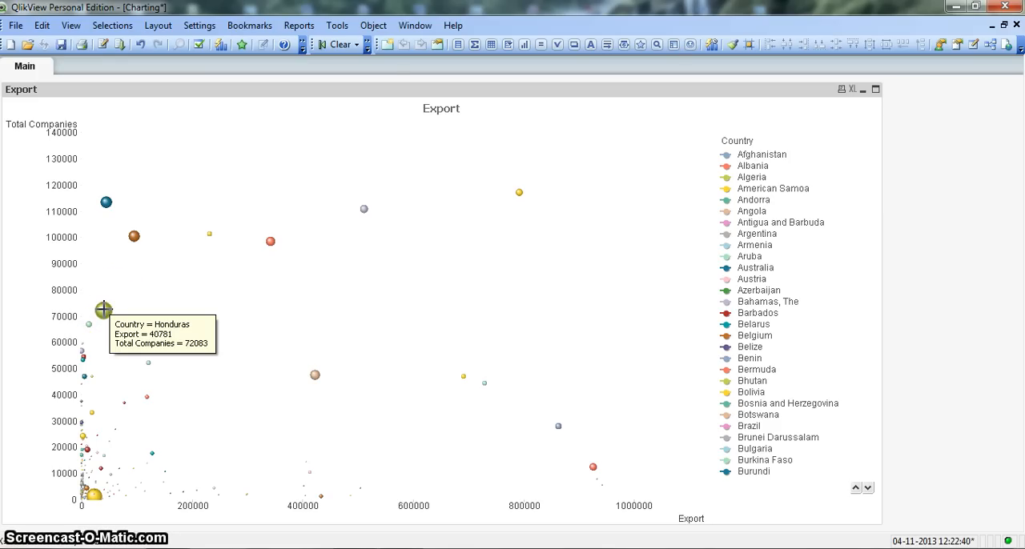
{"action": "left_click", "coordinate": [104, 311]}
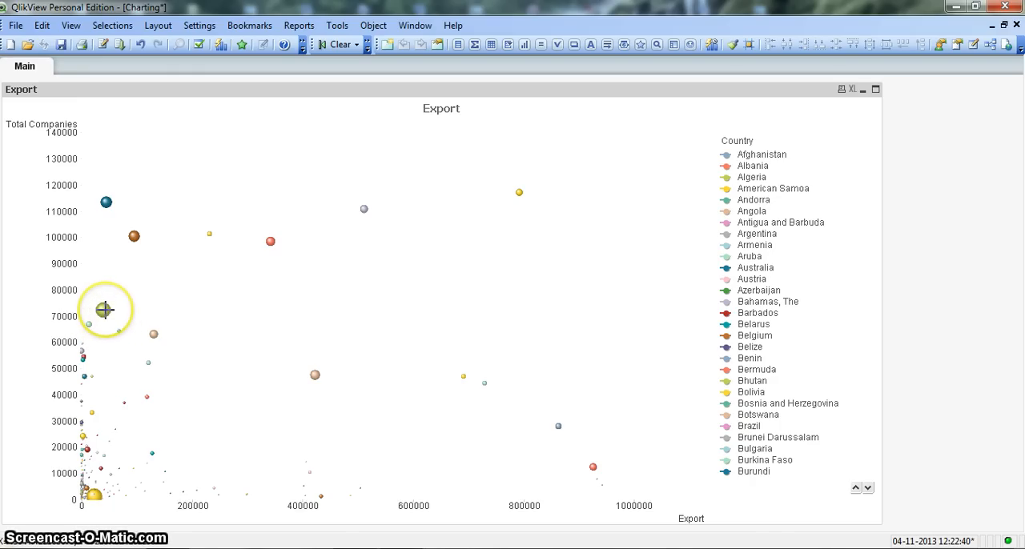
{"action": "mouse_move", "coordinate": [104, 311]}
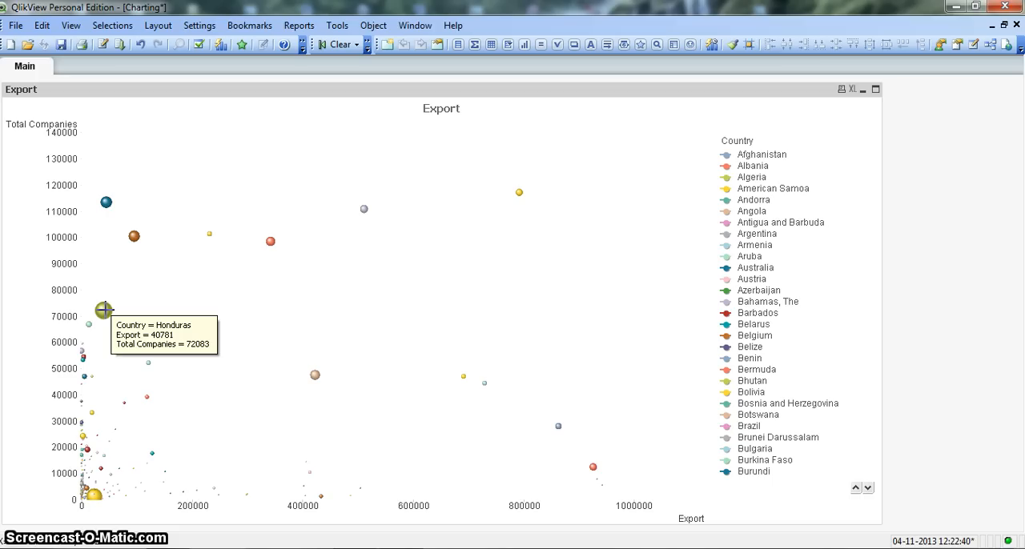
{"action": "mouse_move", "coordinate": [166, 298]}
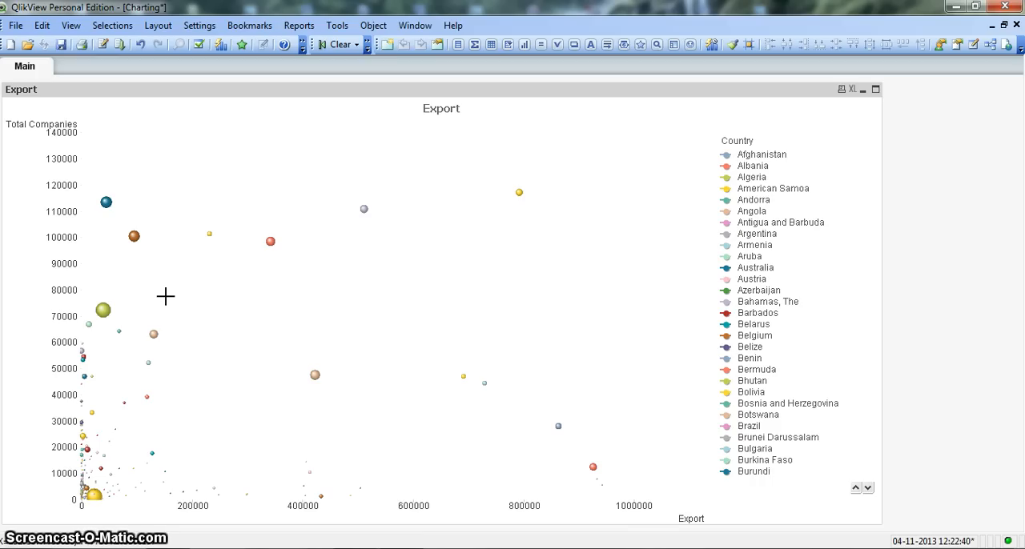
{"action": "mouse_move", "coordinate": [131, 328]}
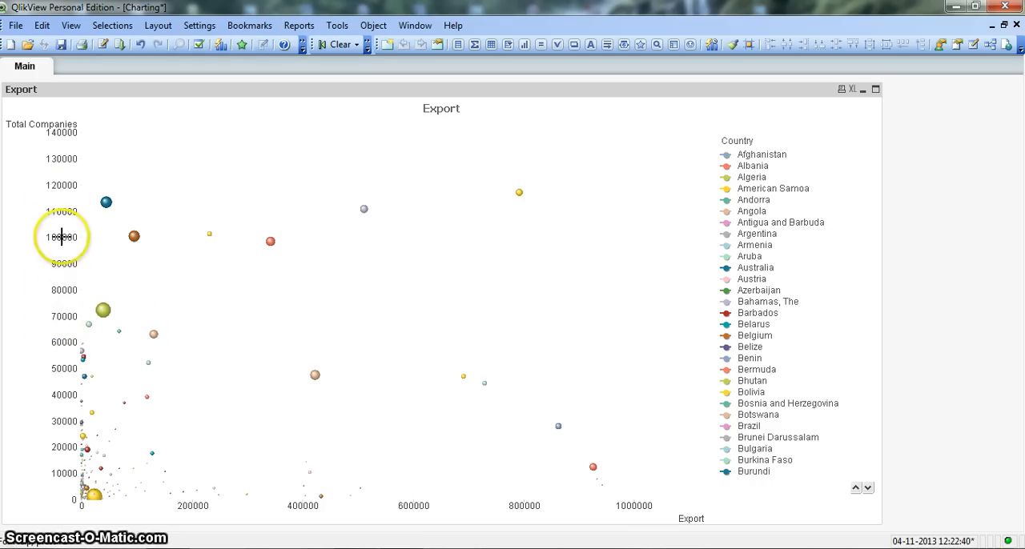
{"action": "mouse_move", "coordinate": [270, 514]}
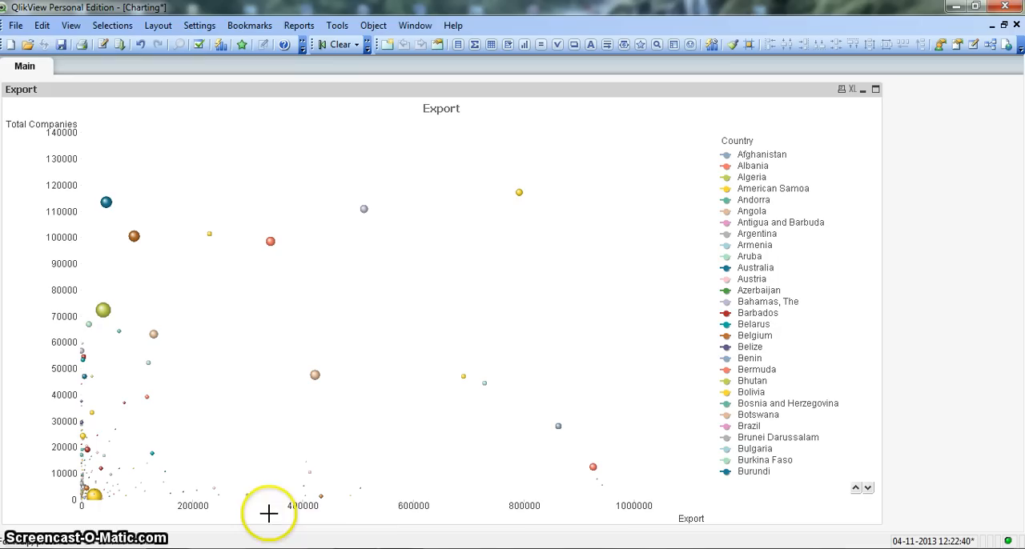
{"action": "mouse_move", "coordinate": [359, 512]}
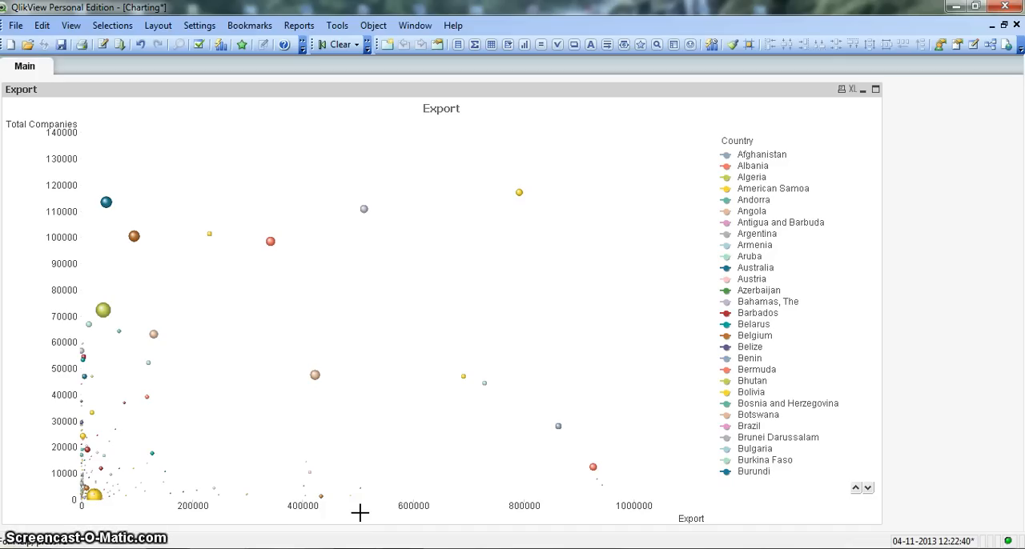
{"action": "mouse_move", "coordinate": [362, 254]}
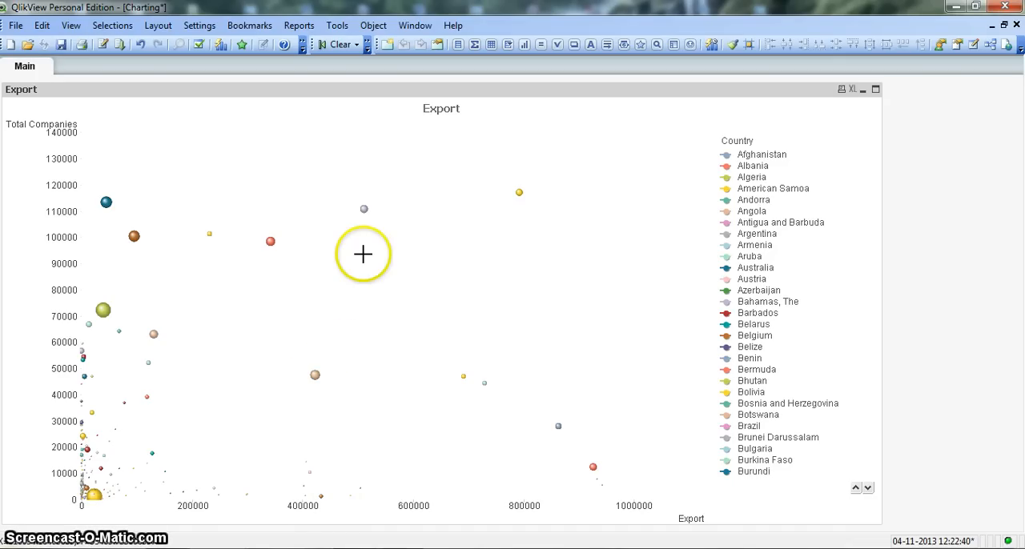
{"action": "mouse_move", "coordinate": [364, 208]}
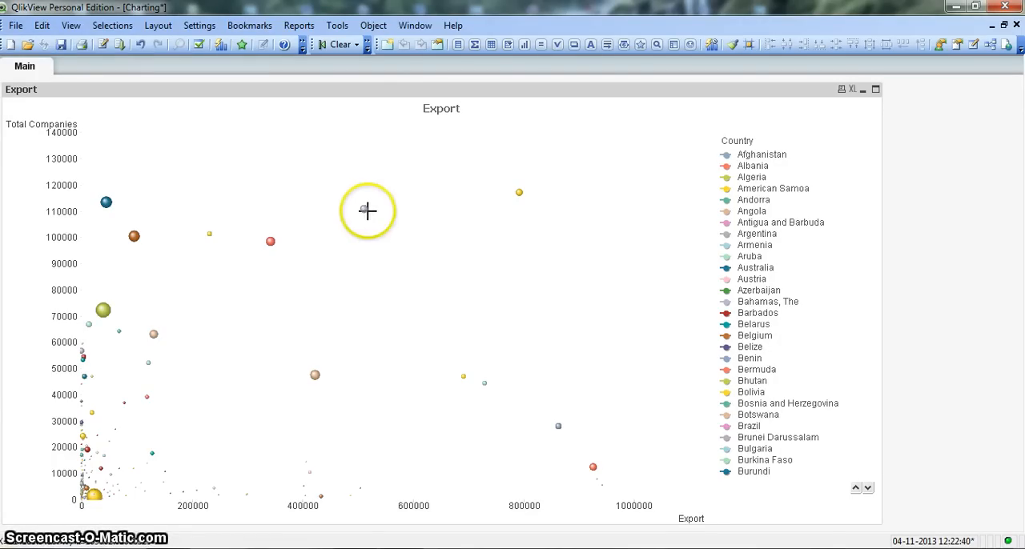
{"action": "mouse_move", "coordinate": [288, 257]}
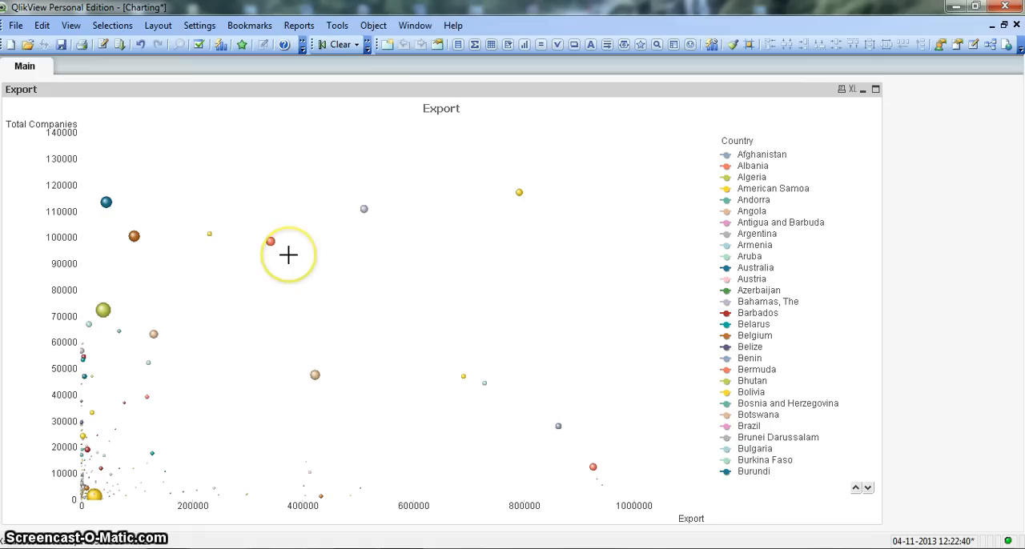
{"action": "left_click", "coordinate": [289, 254]}
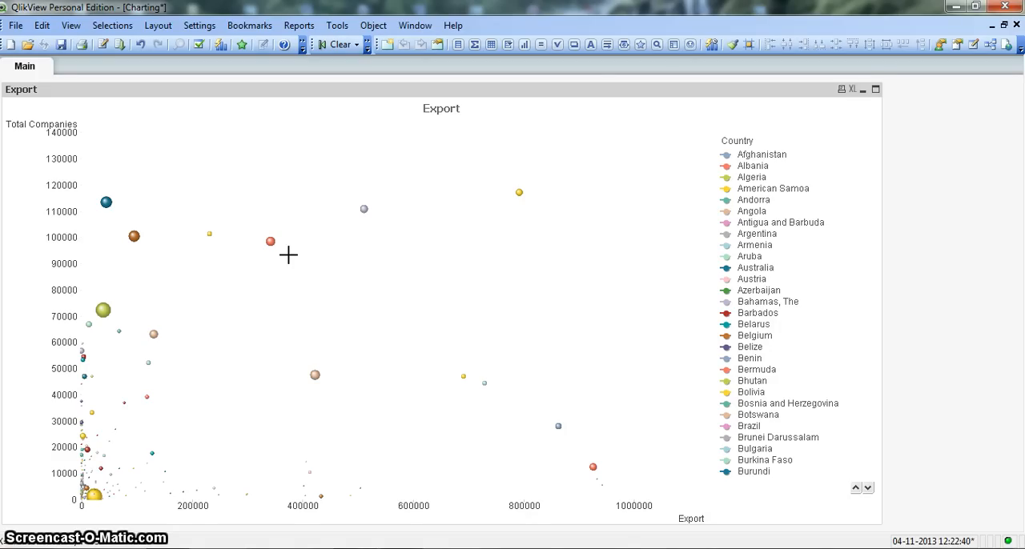
{"action": "mouse_move", "coordinate": [387, 112]}
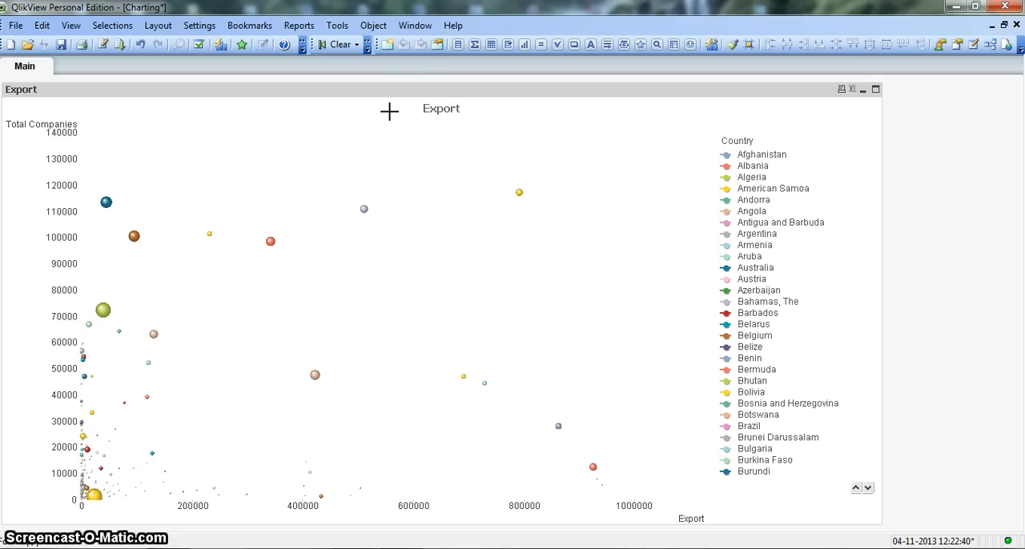
{"action": "mouse_move", "coordinate": [415, 96]}
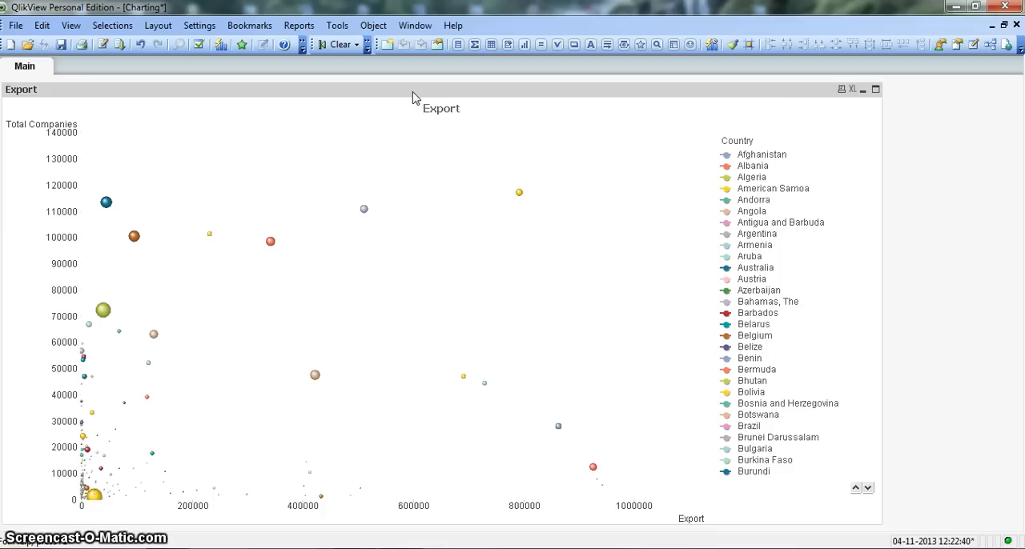
Remove the Export chart from the sheet and confirm its deletion
{"action": "right_click", "coordinate": [440, 109]}
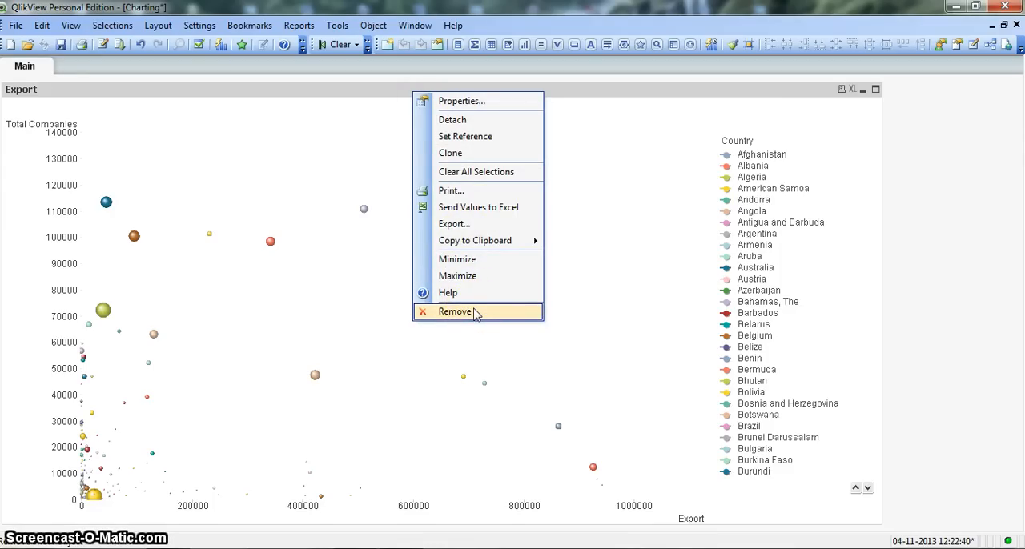
{"action": "left_click", "coordinate": [455, 313]}
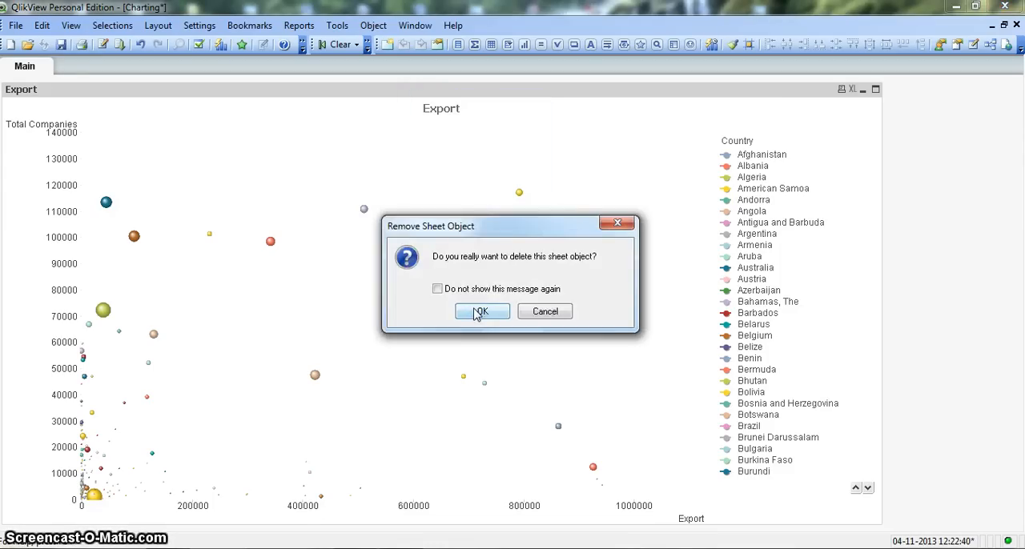
{"action": "left_click", "coordinate": [481, 312]}
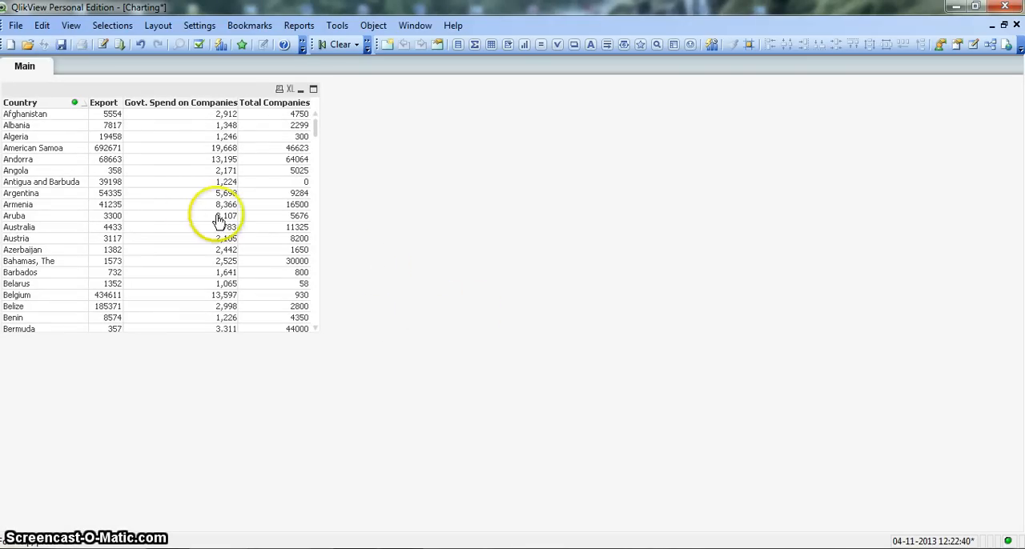
{"action": "mouse_move", "coordinate": [169, 163]}
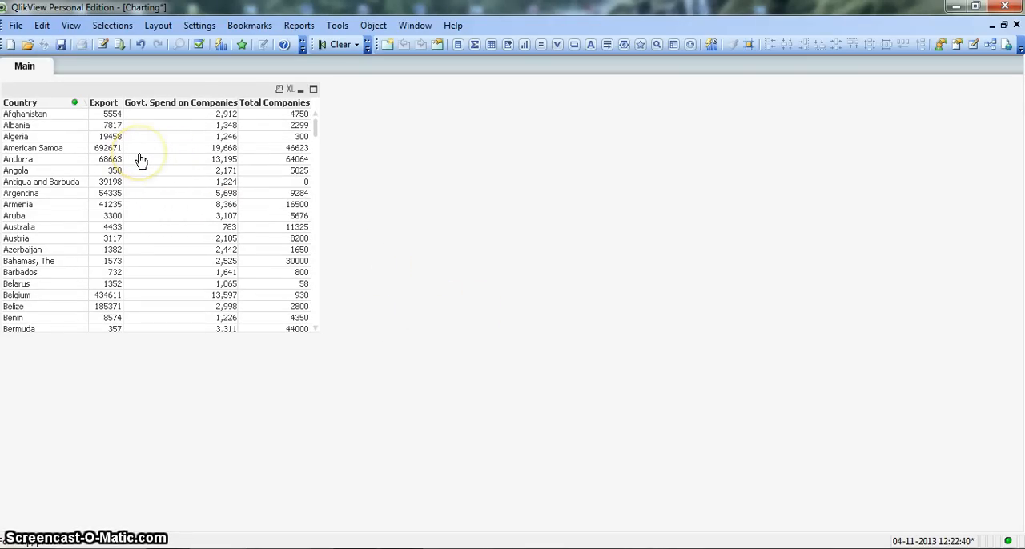
{"action": "mouse_move", "coordinate": [39, 147]}
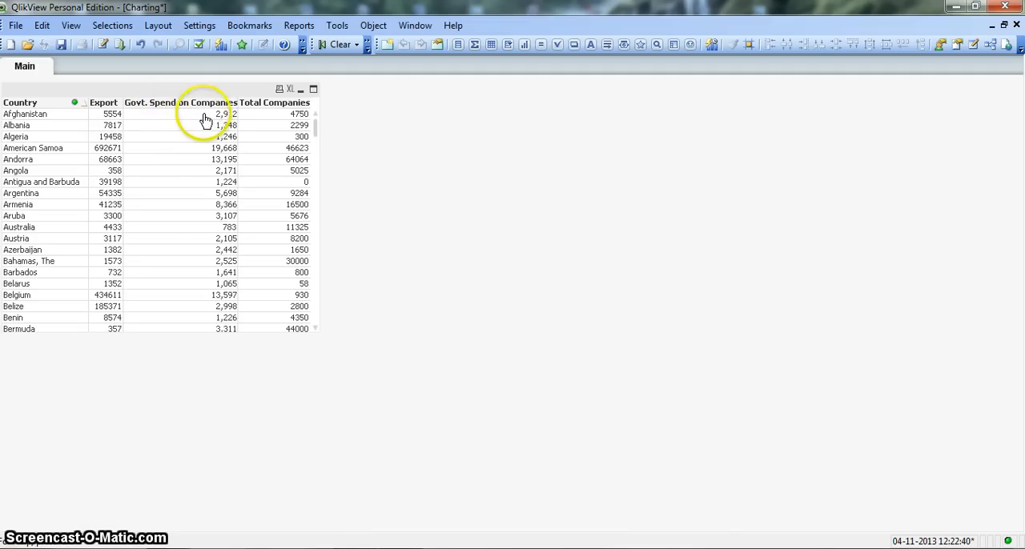
{"action": "mouse_move", "coordinate": [289, 120]}
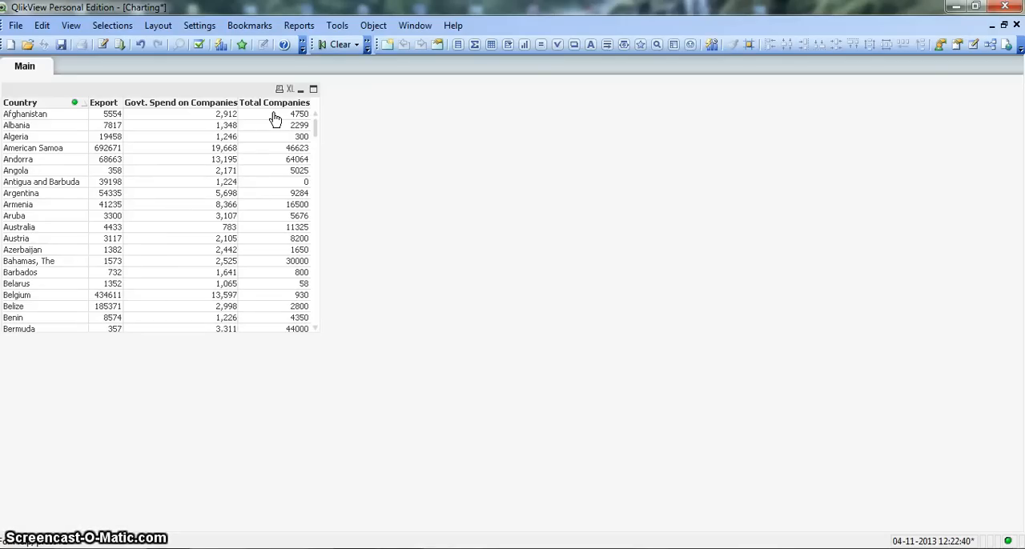
{"action": "mouse_move", "coordinate": [425, 134]}
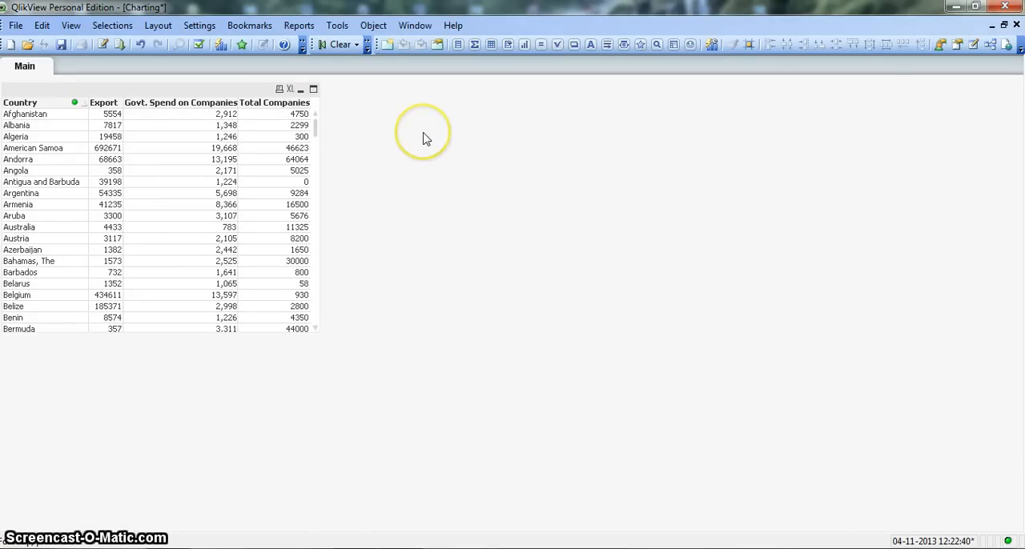
Create a new sheet chart object and choose Scatter Chart as its type
{"action": "right_click", "coordinate": [423, 133]}
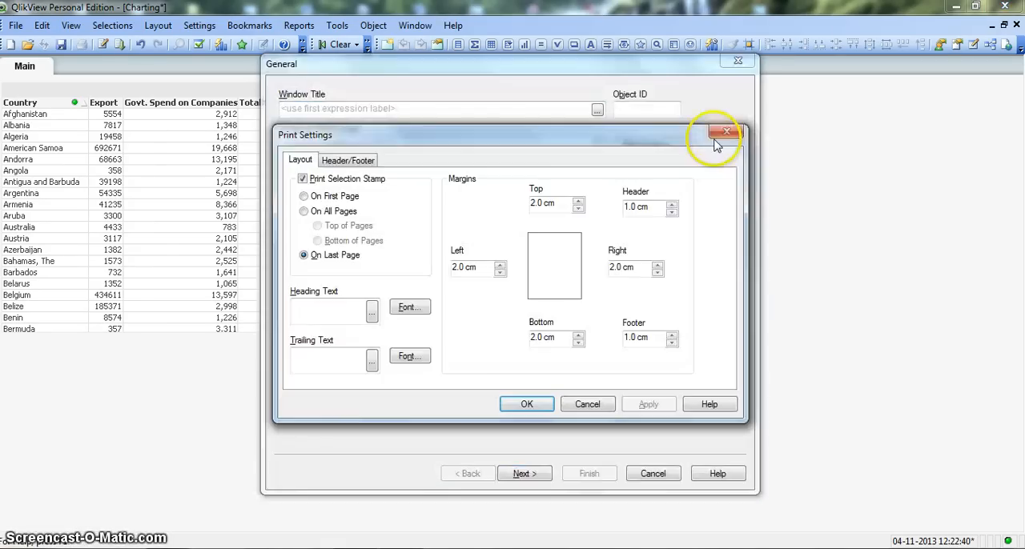
{"action": "left_click", "coordinate": [726, 131]}
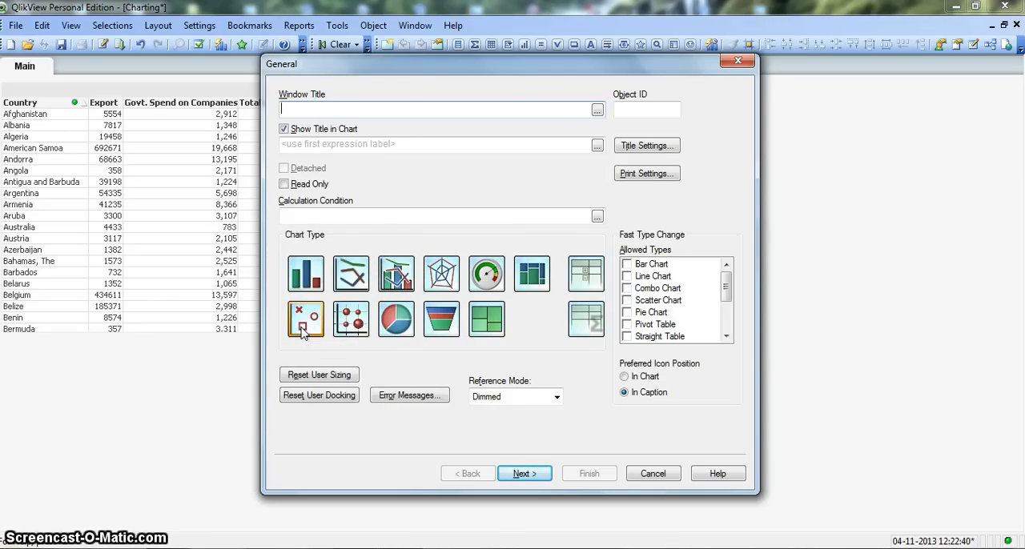
{"action": "left_click", "coordinate": [525, 474]}
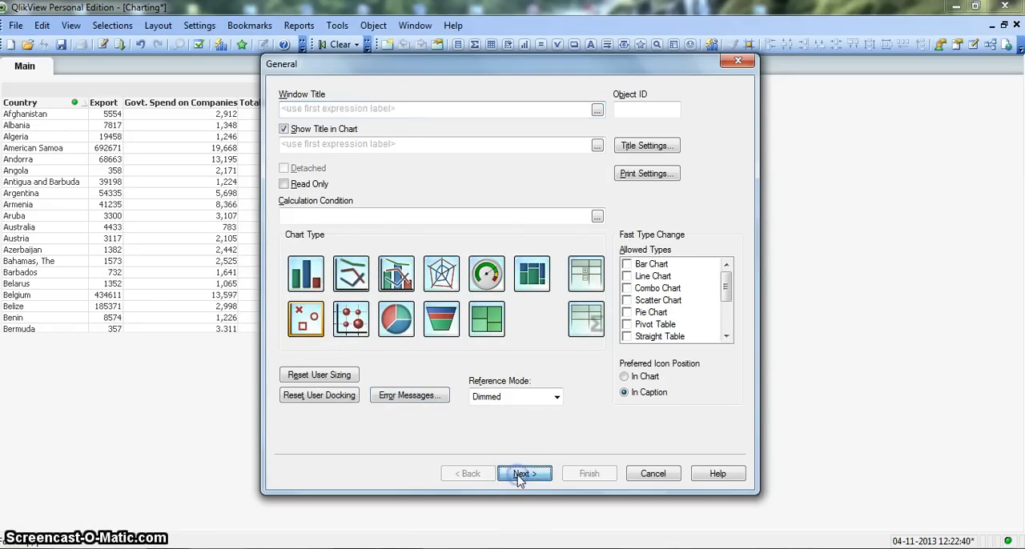
{"action": "left_click", "coordinate": [525, 474]}
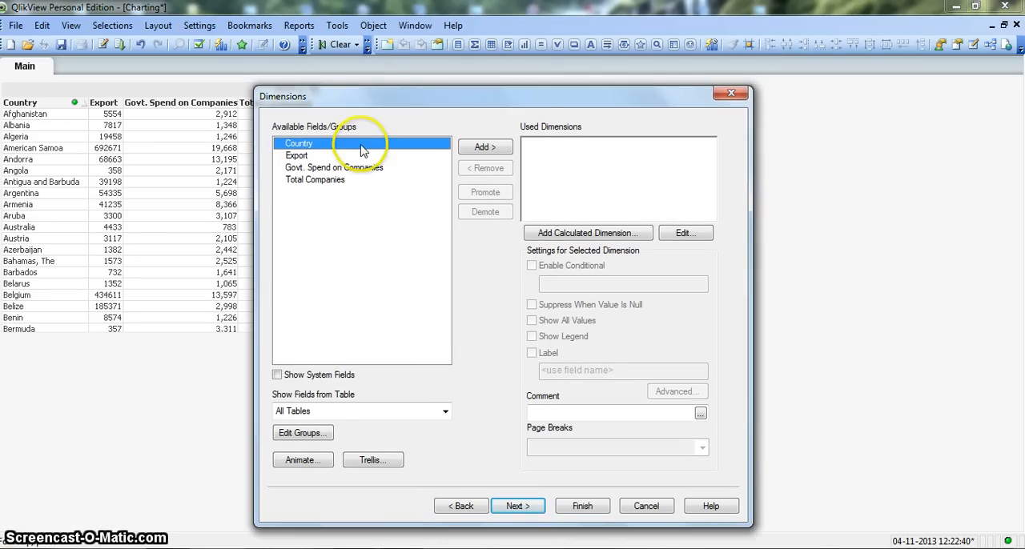
{"action": "mouse_move", "coordinate": [430, 147]}
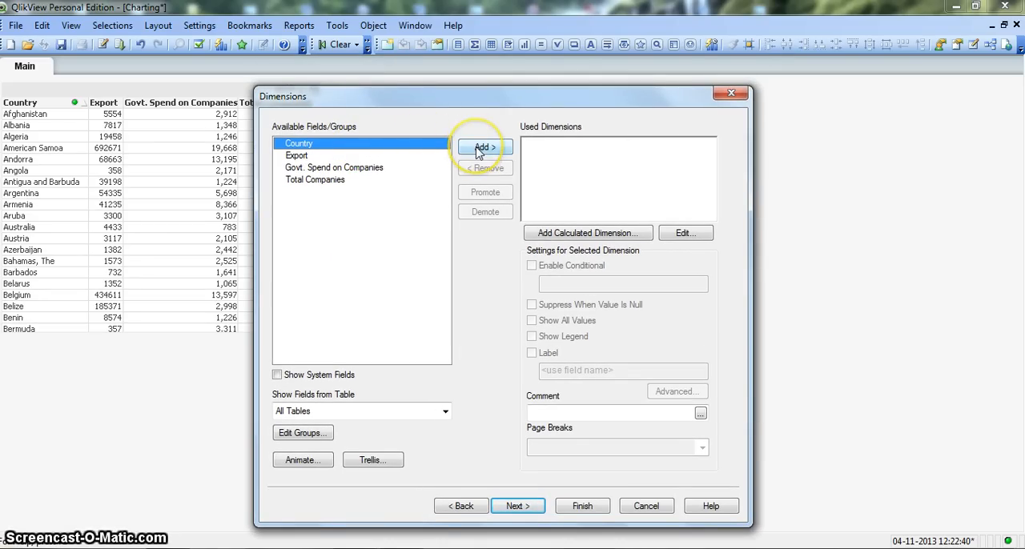
Add Country as the chart's dimension and continue to the expressions
{"action": "left_click", "coordinate": [484, 148]}
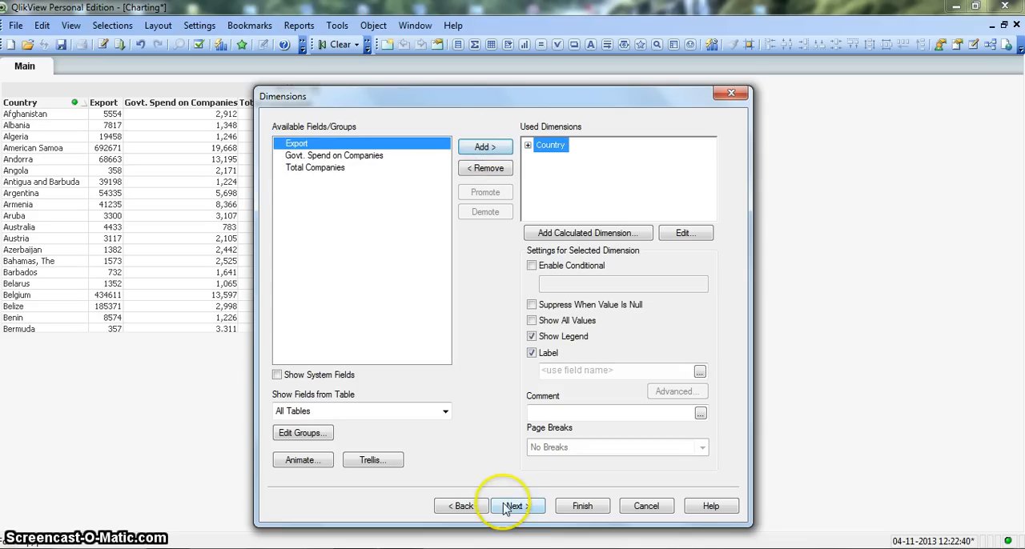
{"action": "left_click", "coordinate": [512, 506]}
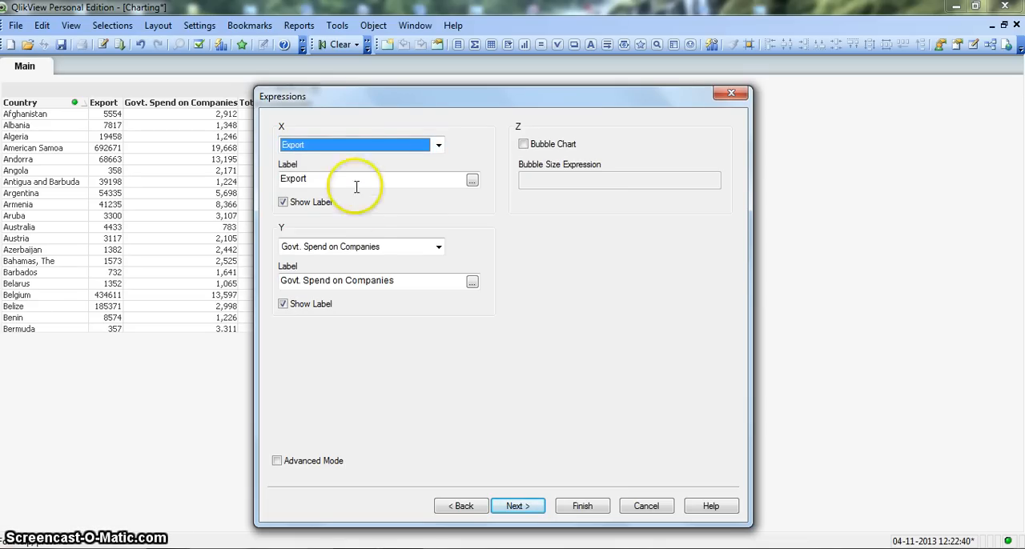
Put Total Companies on Y, enable Bubble Chart sized by Sum([Govt. Spend on Companies]) and finish
{"action": "left_click", "coordinate": [439, 247]}
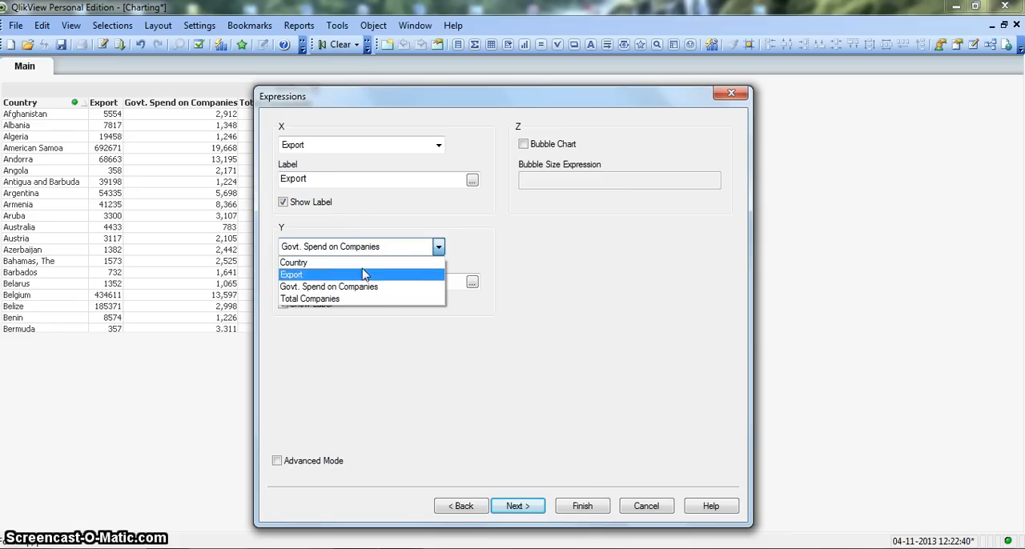
{"action": "left_click", "coordinate": [310, 298]}
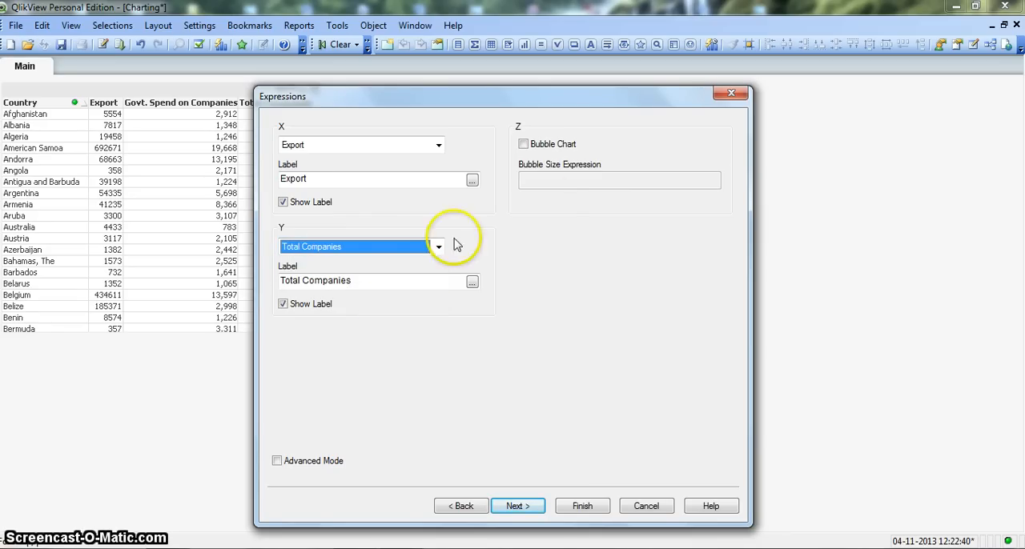
{"action": "left_click", "coordinate": [522, 144]}
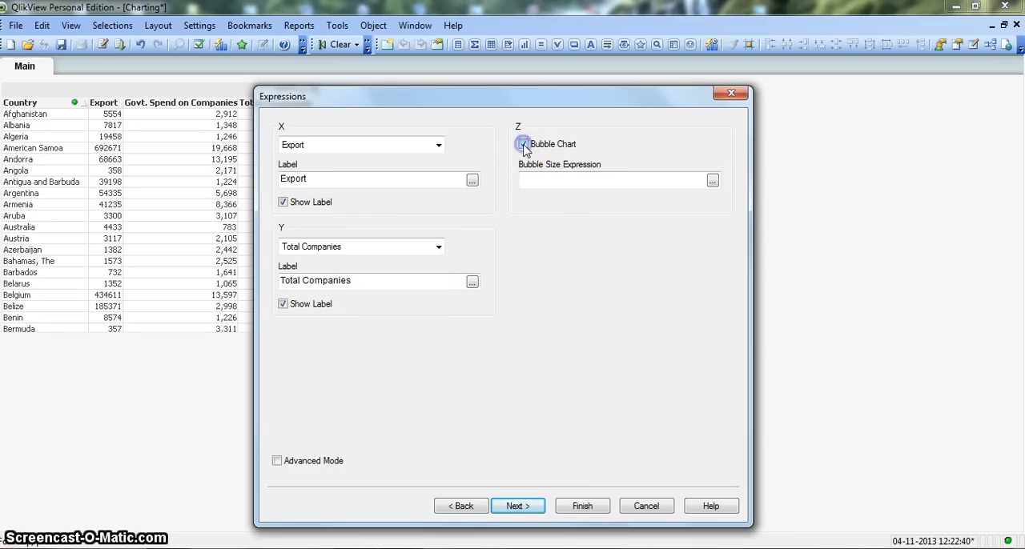
{"action": "left_click", "coordinate": [523, 144]}
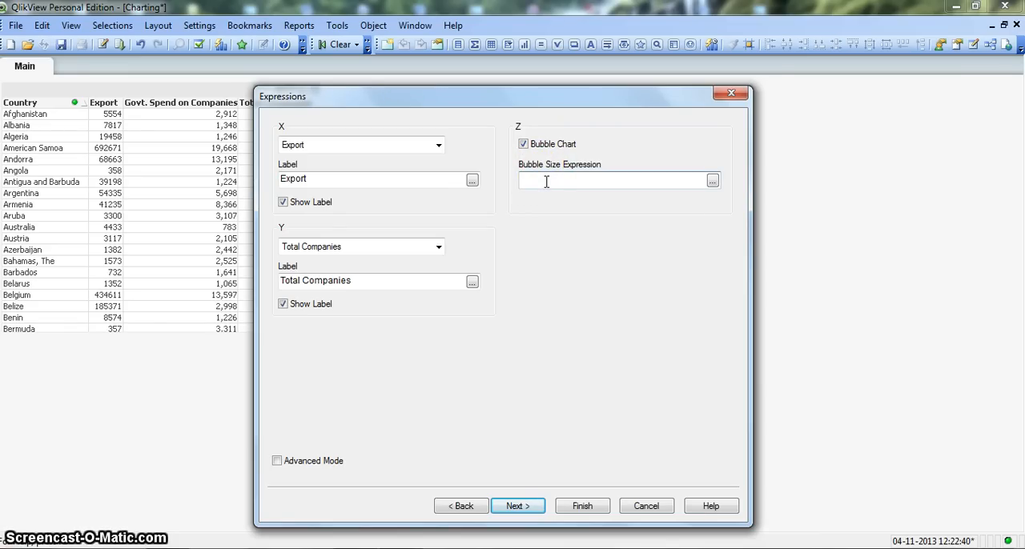
{"action": "type", "text": "su"}
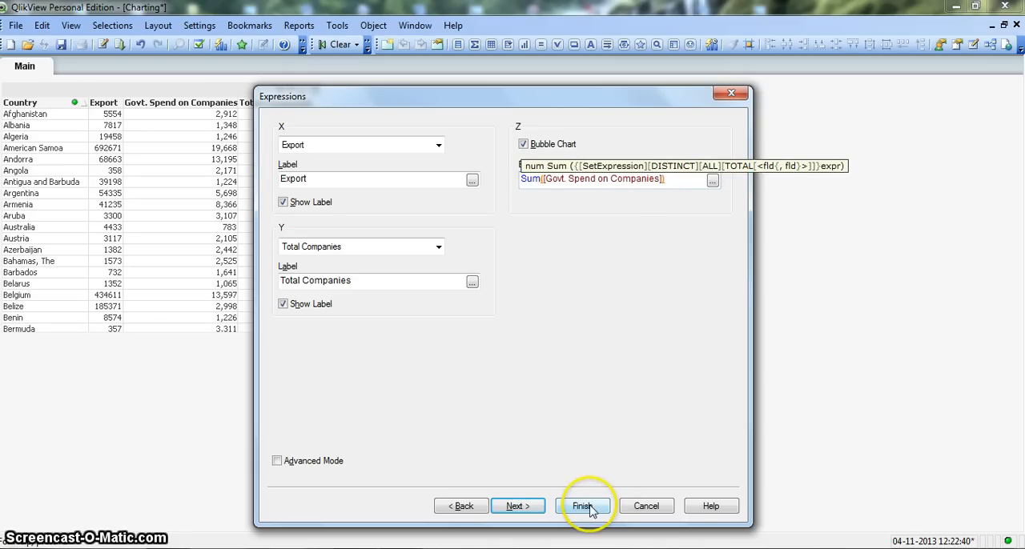
{"action": "left_click", "coordinate": [581, 506]}
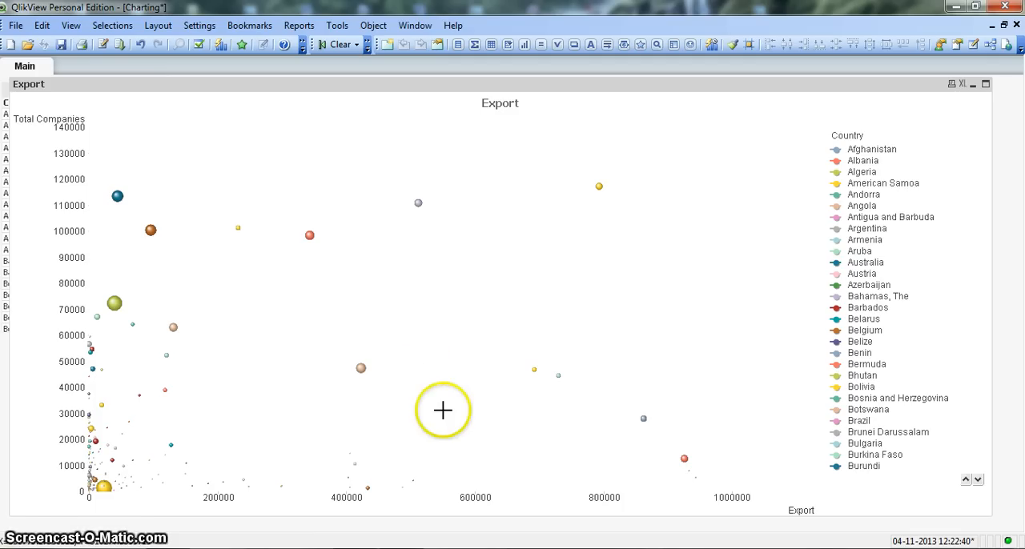
{"action": "mouse_move", "coordinate": [391, 396]}
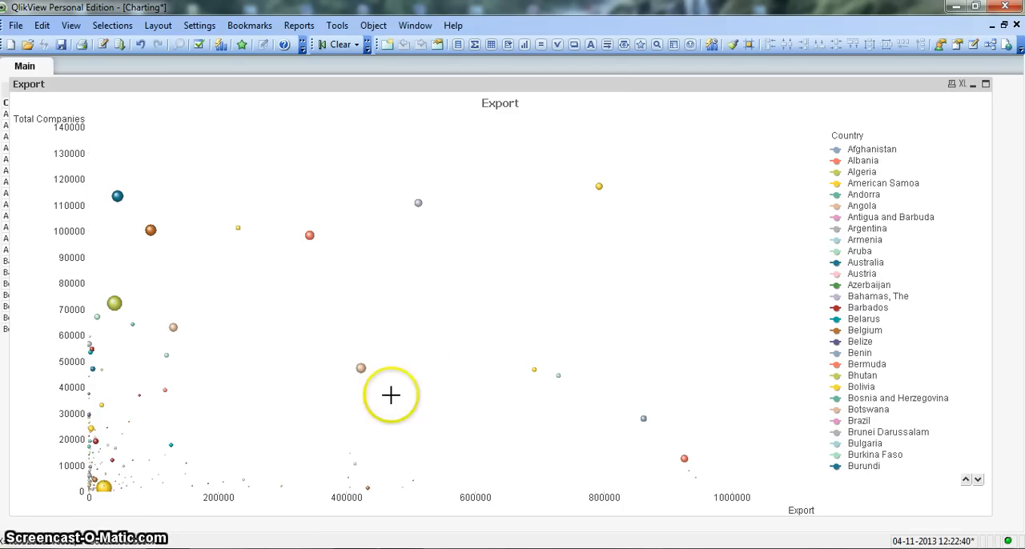
{"action": "mouse_move", "coordinate": [391, 384]}
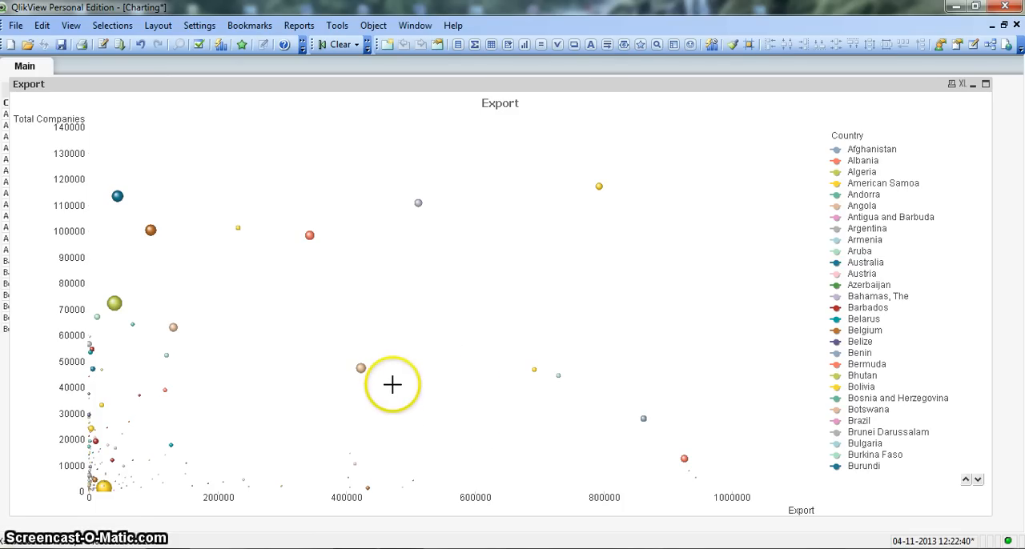
{"action": "mouse_move", "coordinate": [360, 372]}
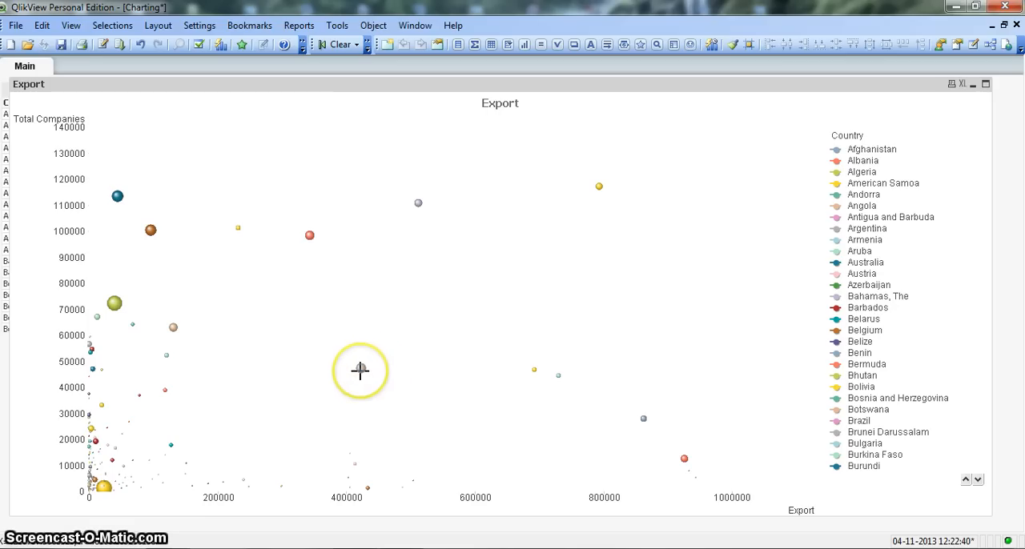
{"action": "mouse_move", "coordinate": [359, 372]}
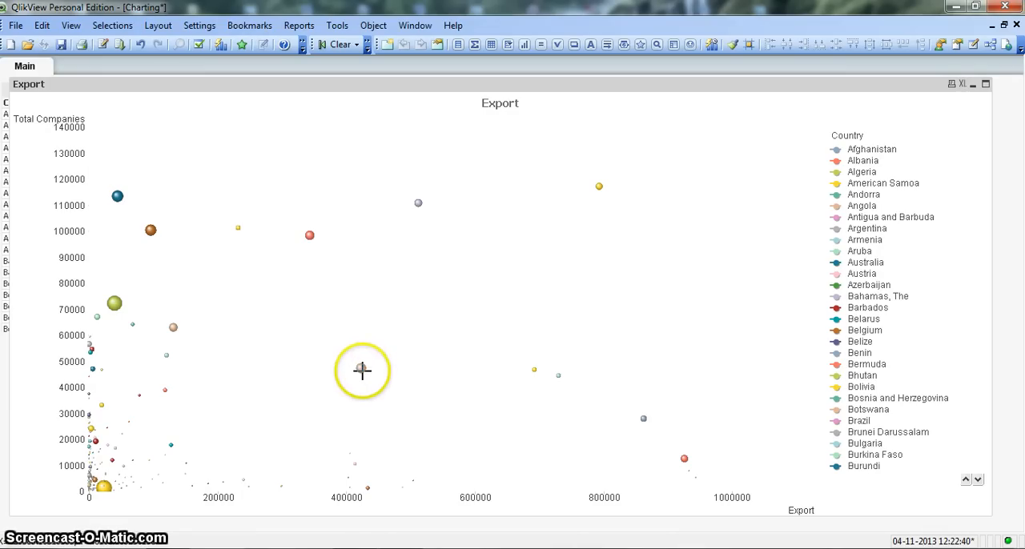
{"action": "mouse_move", "coordinate": [599, 186]}
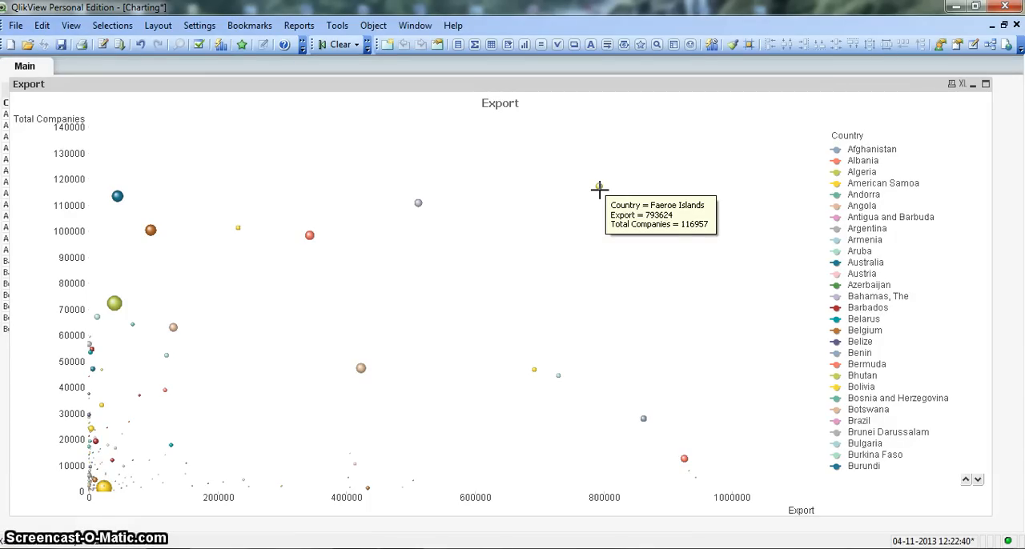
{"action": "mouse_move", "coordinate": [401, 314]}
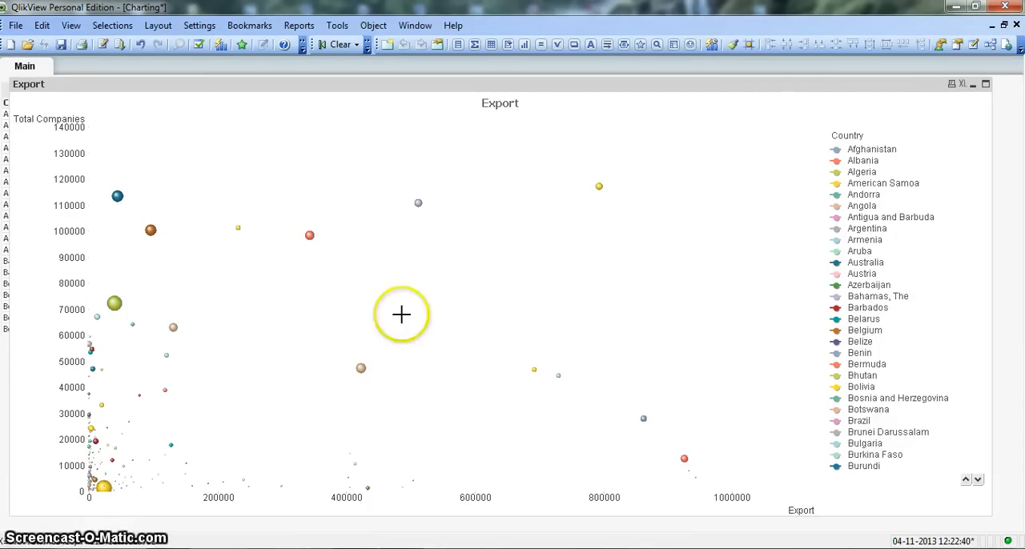
{"action": "mouse_move", "coordinate": [131, 431]}
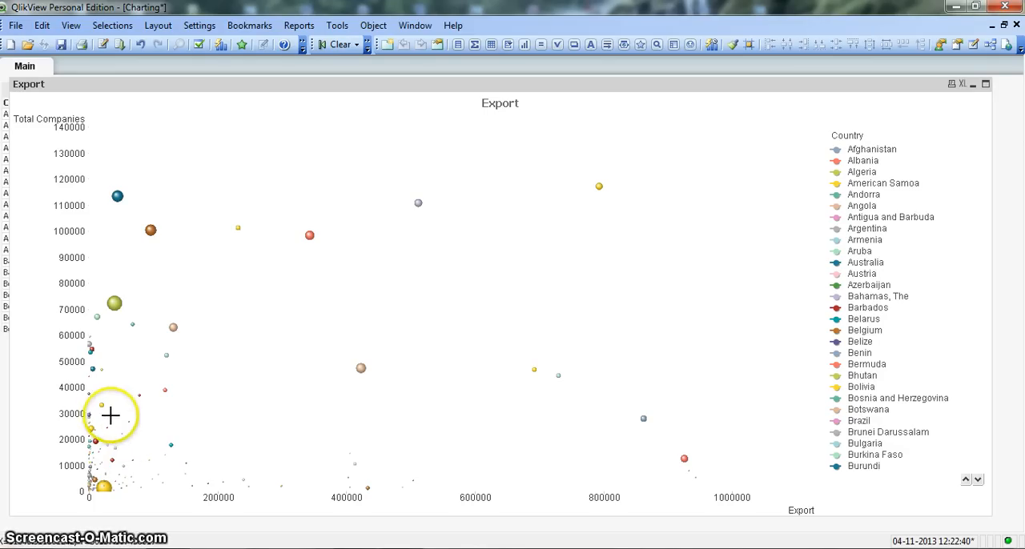
{"action": "mouse_move", "coordinate": [67, 396]}
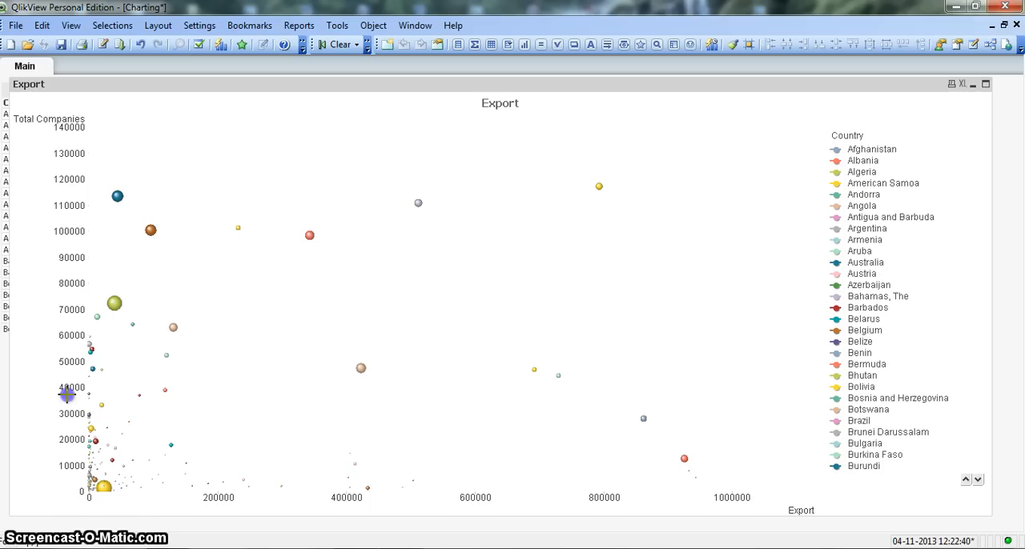
Drag a selection over the dense bubble cluster near the origin to zoom into it
{"action": "left_click_drag", "start_coordinate": [68, 394], "coordinate": [157, 450]}
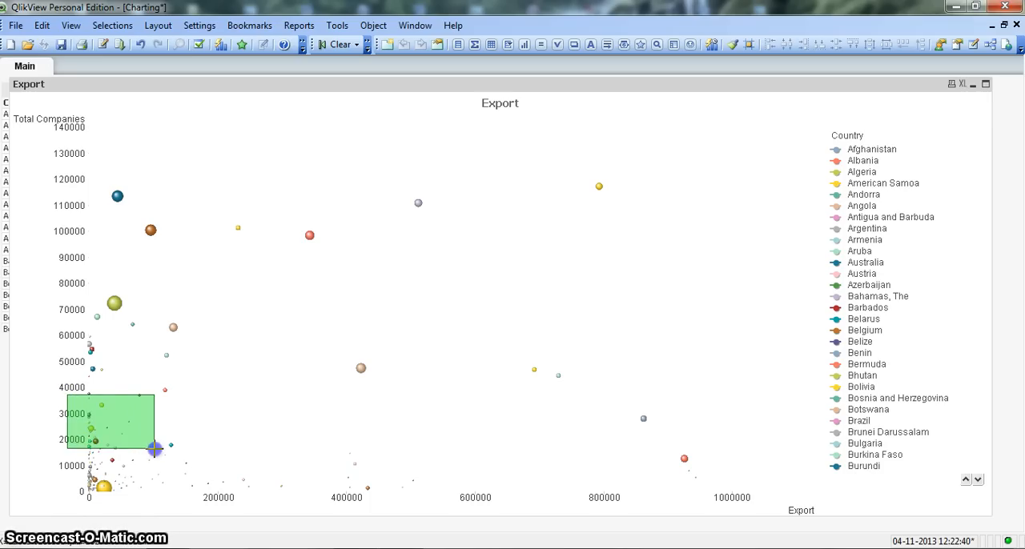
{"action": "left_click_drag", "start_coordinate": [154, 450], "coordinate": [208, 508]}
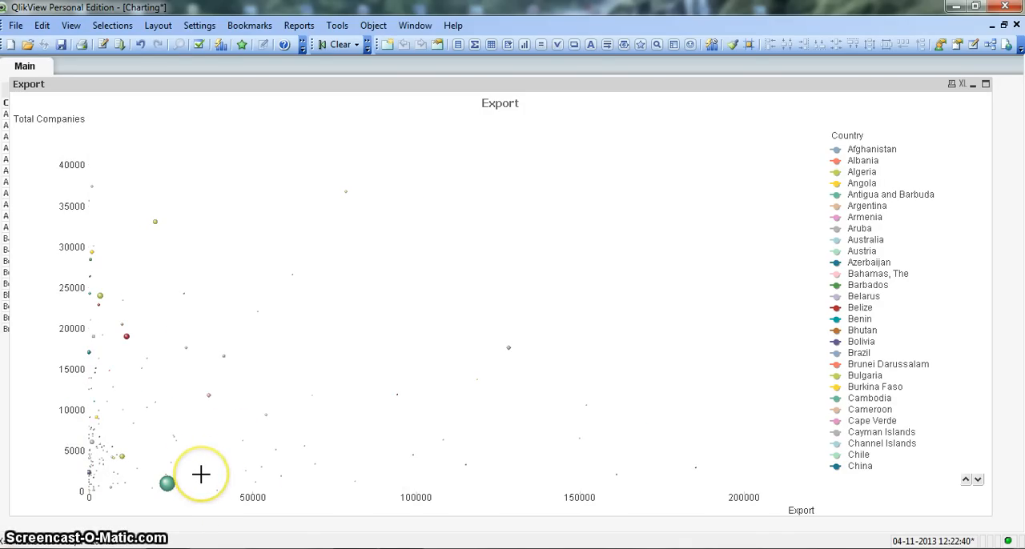
{"action": "mouse_move", "coordinate": [176, 234]}
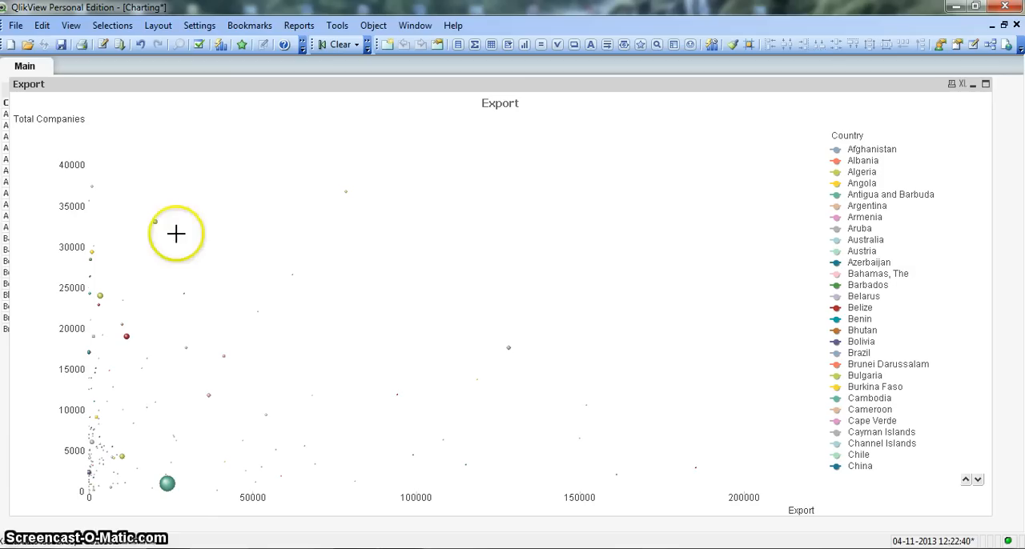
{"action": "mouse_move", "coordinate": [349, 191]}
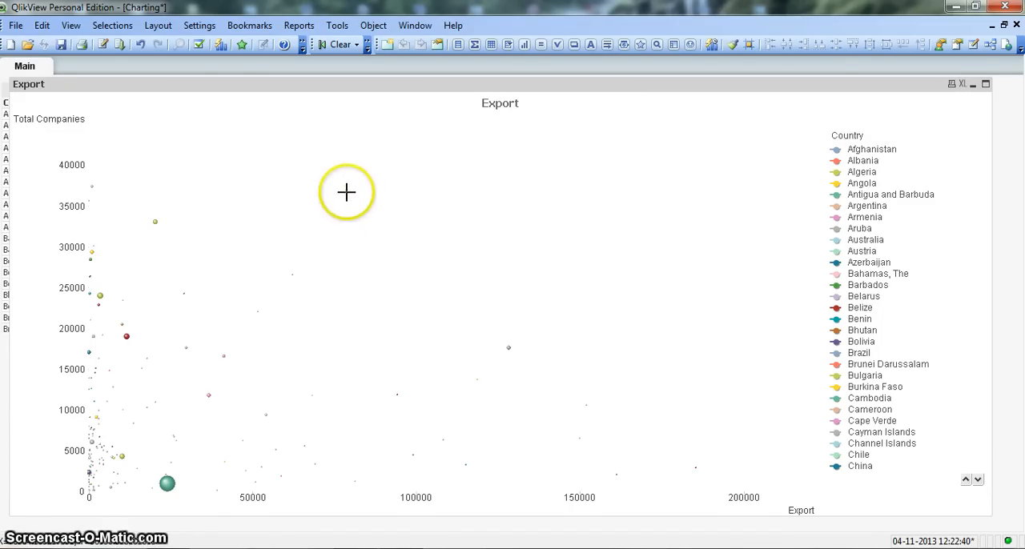
{"action": "mouse_move", "coordinate": [374, 201]}
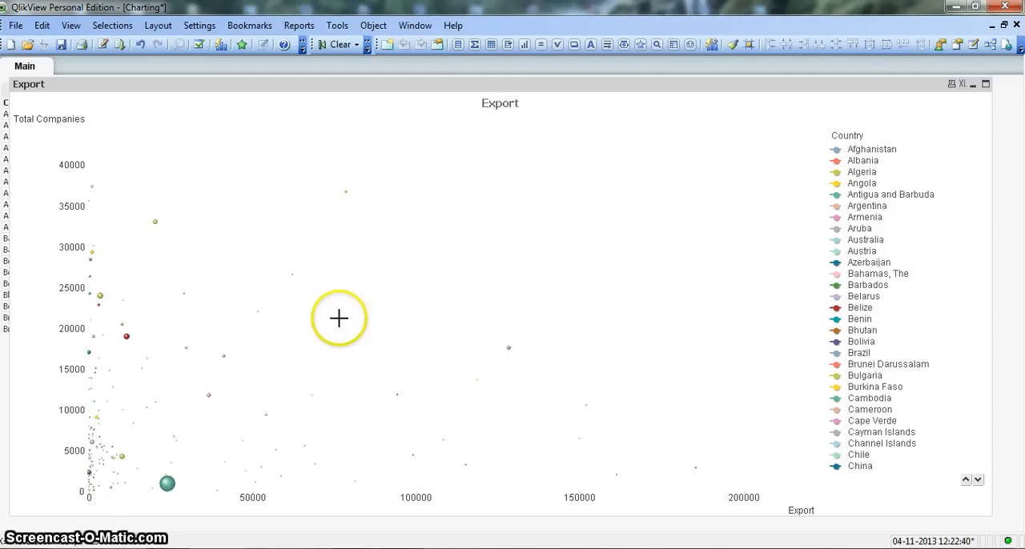
{"action": "mouse_move", "coordinate": [725, 540]}
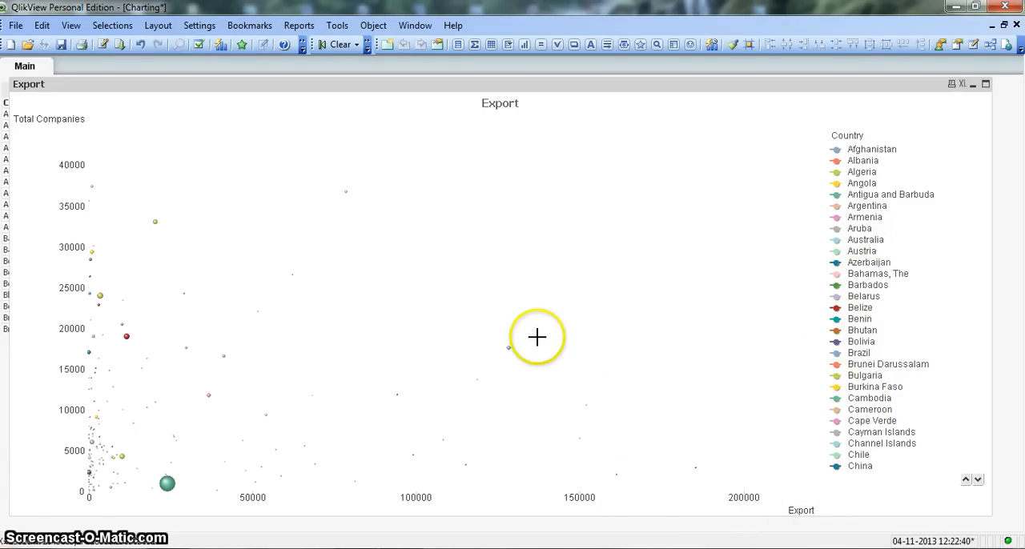
{"action": "mouse_move", "coordinate": [510, 347]}
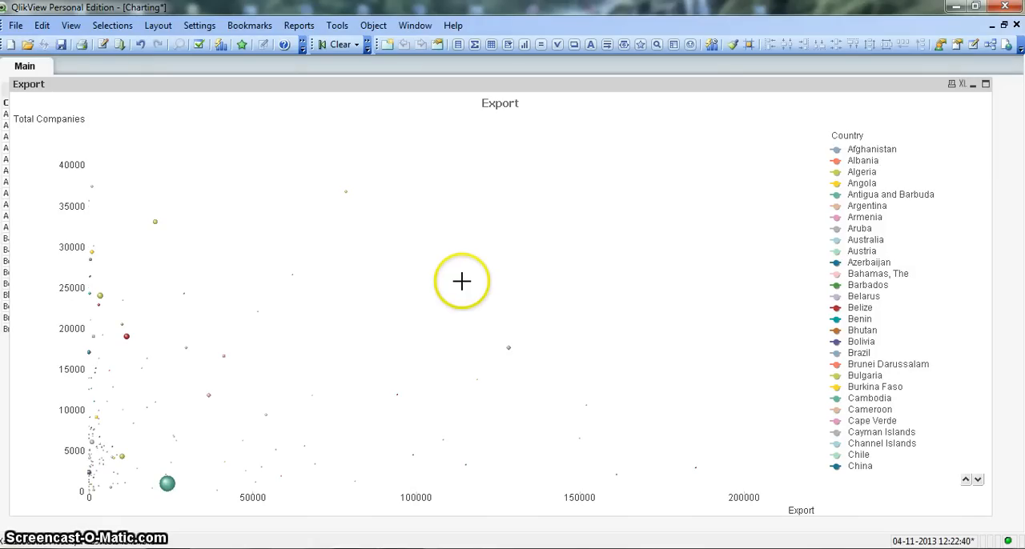
In chart Properties with Advanced Mode, enable Text as Pop-up for the Export expression
{"action": "right_click", "coordinate": [461, 280]}
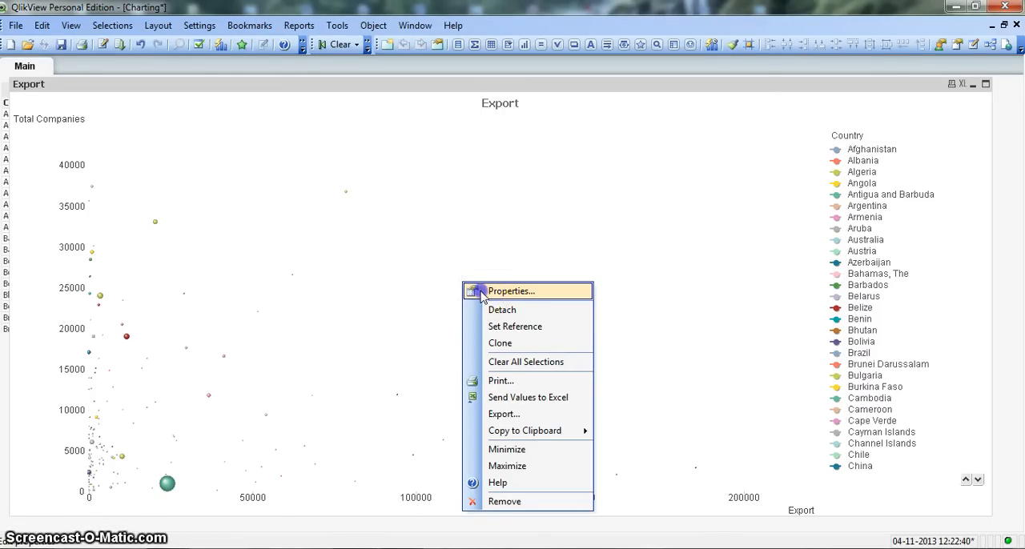
{"action": "left_click", "coordinate": [509, 291]}
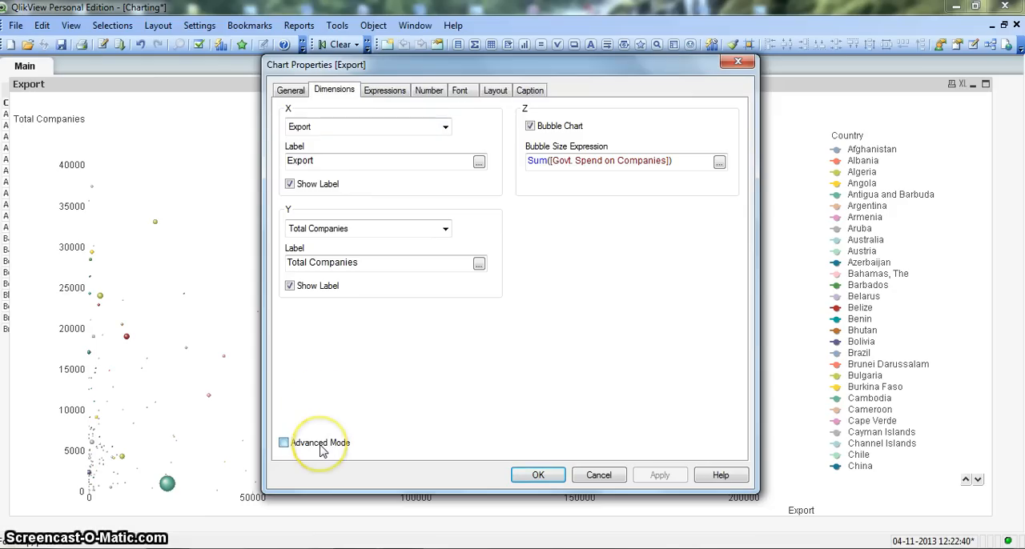
{"action": "left_click", "coordinate": [283, 442]}
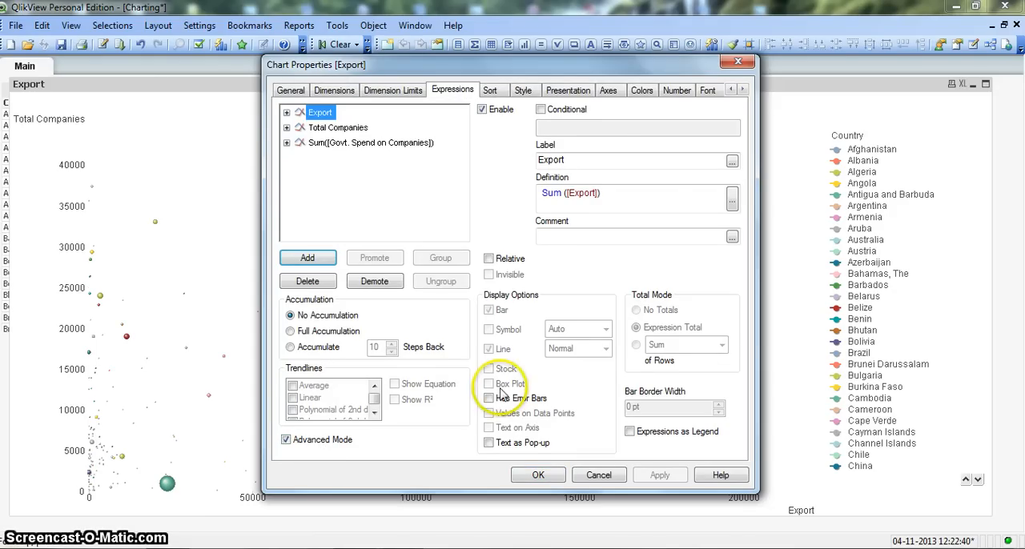
{"action": "left_click", "coordinate": [489, 442]}
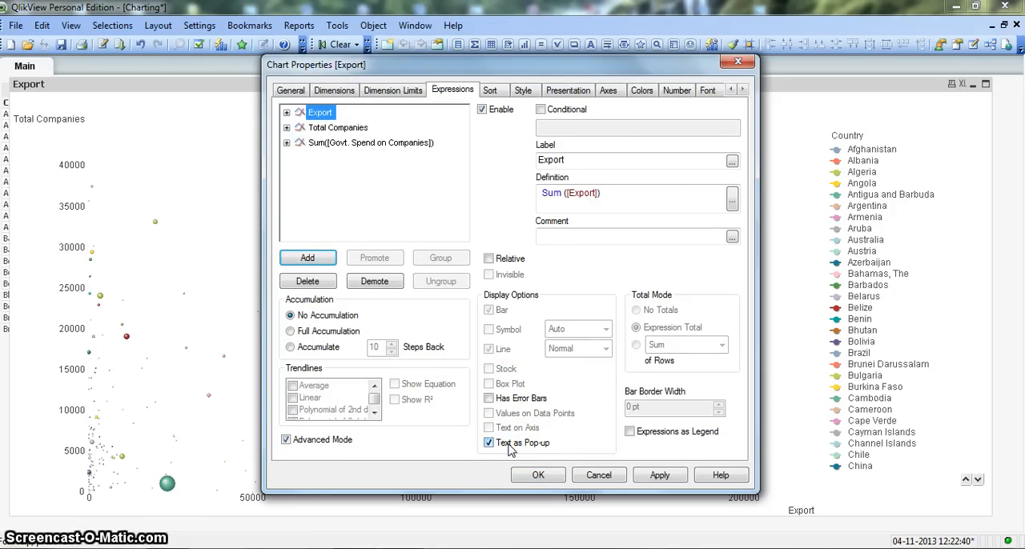
{"action": "left_click", "coordinate": [538, 474]}
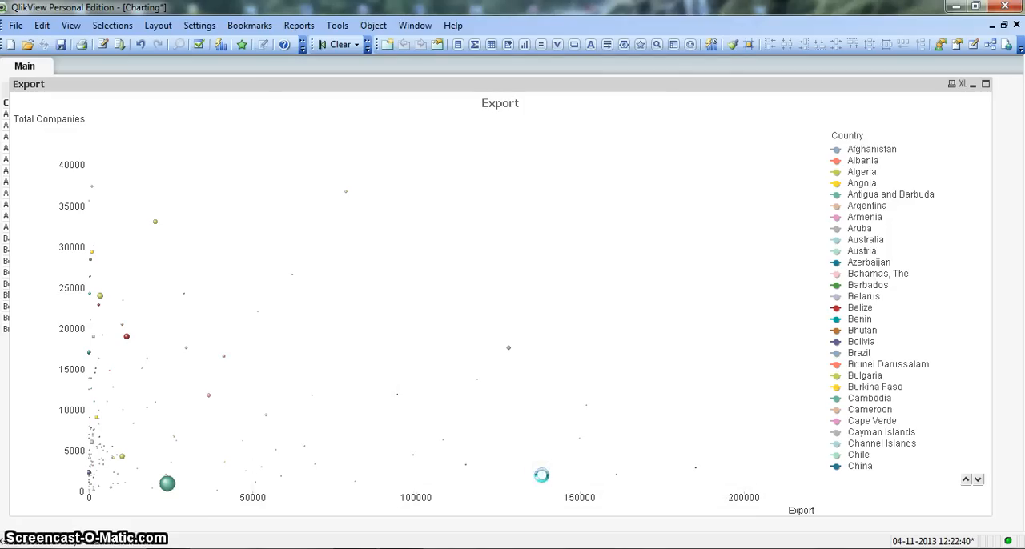
{"action": "mouse_move", "coordinate": [509, 349]}
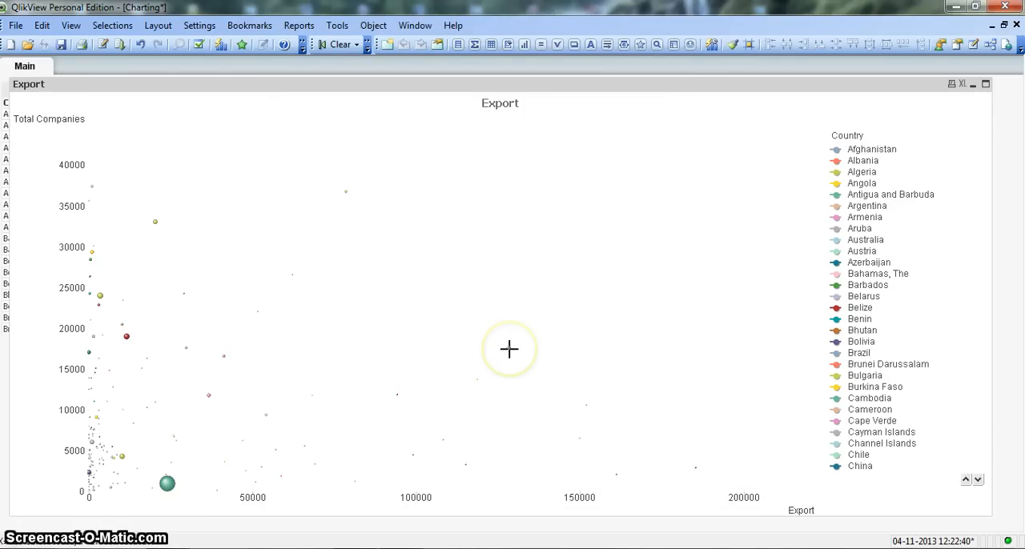
{"action": "mouse_move", "coordinate": [509, 350]}
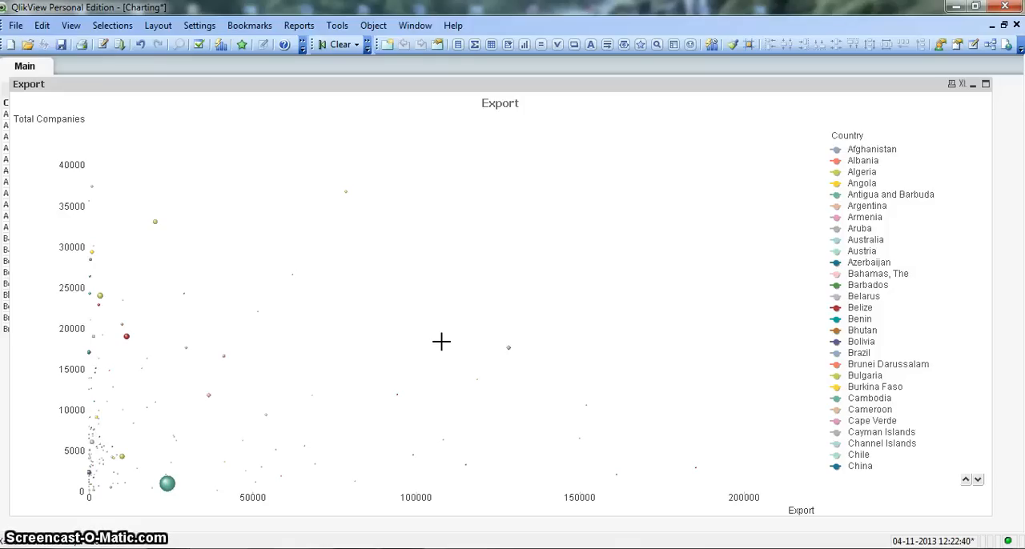
{"action": "mouse_move", "coordinate": [500, 500]}
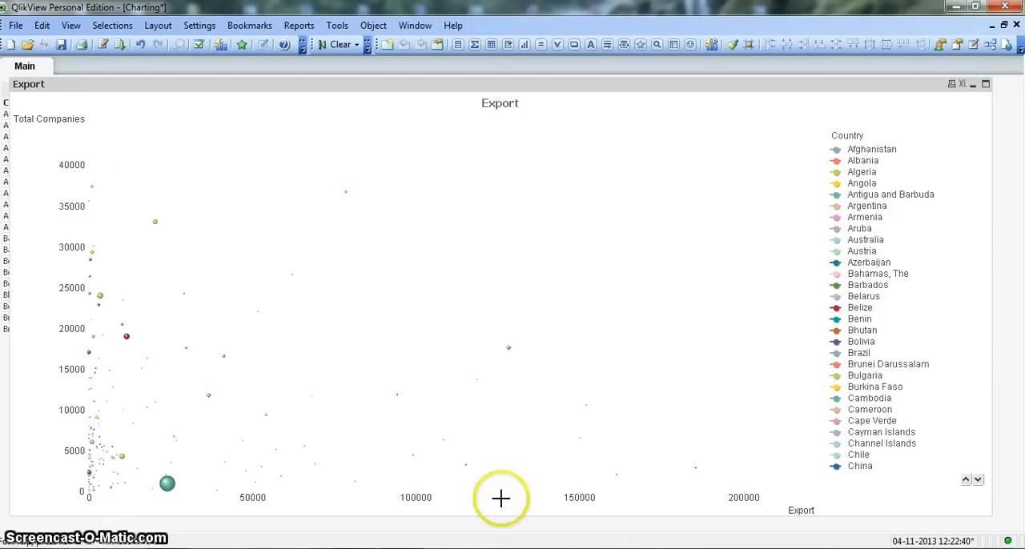
{"action": "mouse_move", "coordinate": [500, 353]}
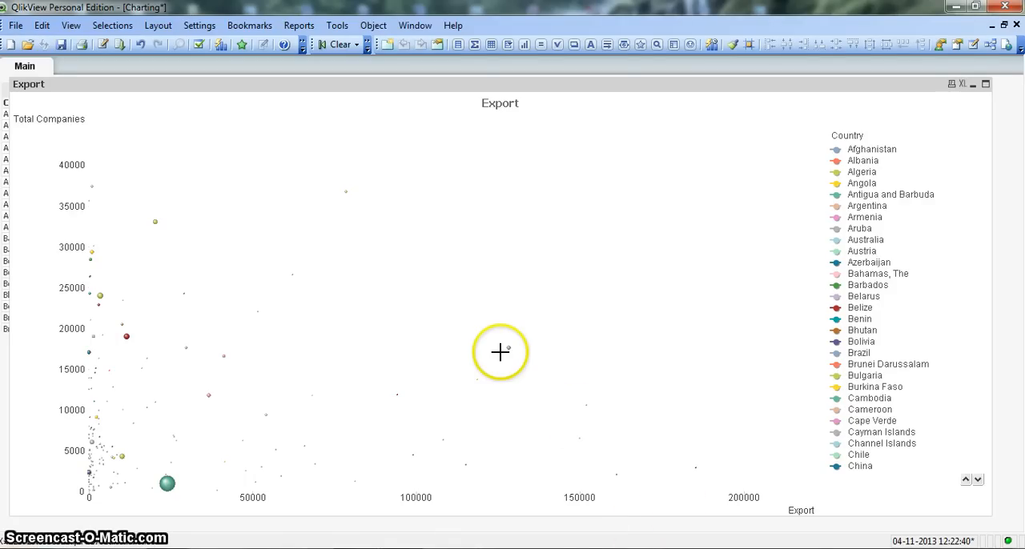